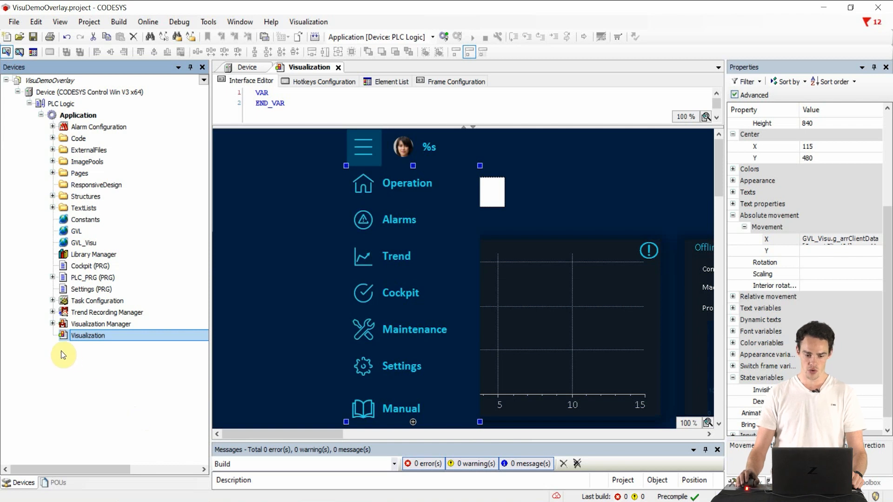
{"action": "mouse_move", "coordinate": [62, 351]}
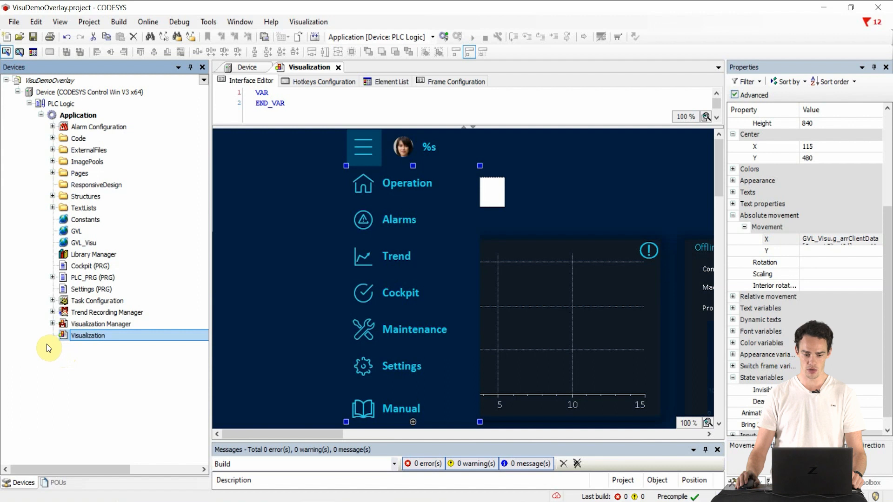
{"action": "mouse_move", "coordinate": [10, 134]}
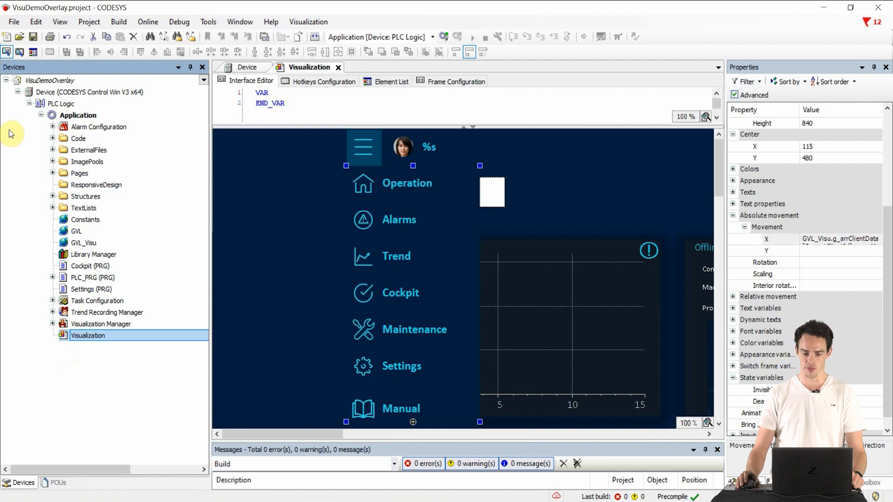
{"action": "mouse_move", "coordinate": [17, 158]}
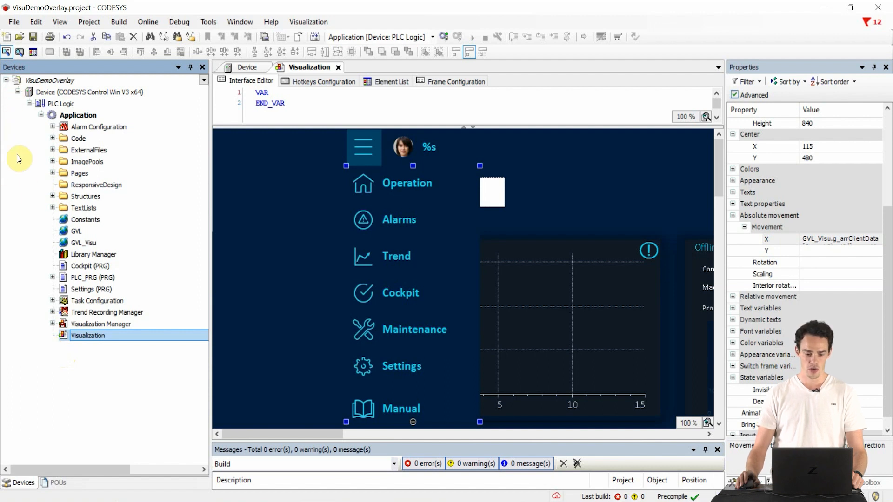
{"action": "mouse_move", "coordinate": [46, 134]}
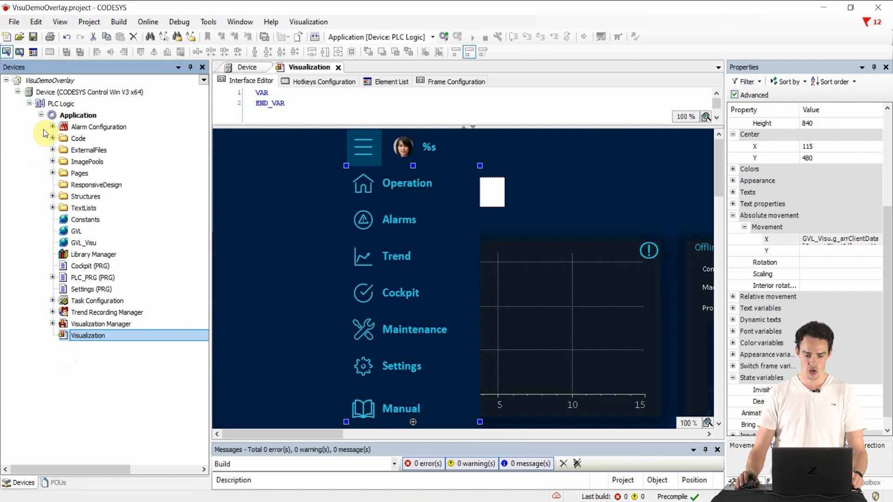
- Expand Alarm Configuration and the Code folder to show HTML5, helper functions and MenuFB, then scroll to ExternalFiles
{"action": "left_click", "coordinate": [52, 126]}
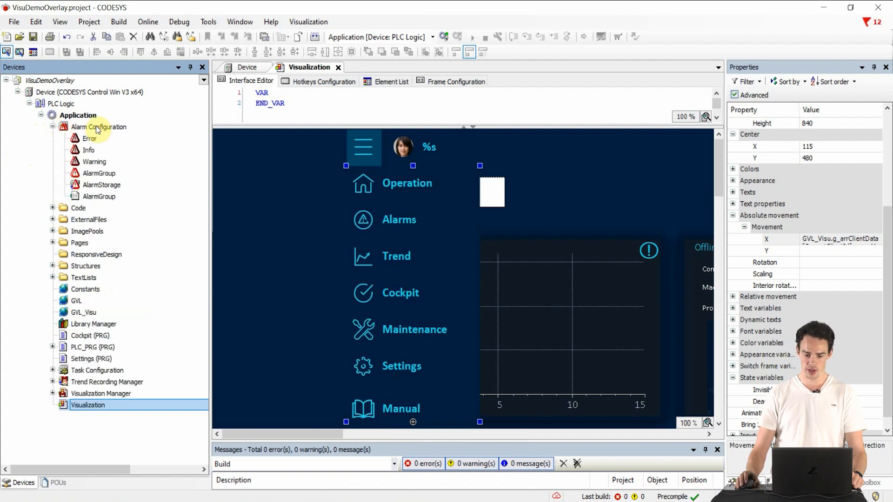
{"action": "mouse_move", "coordinate": [139, 159]}
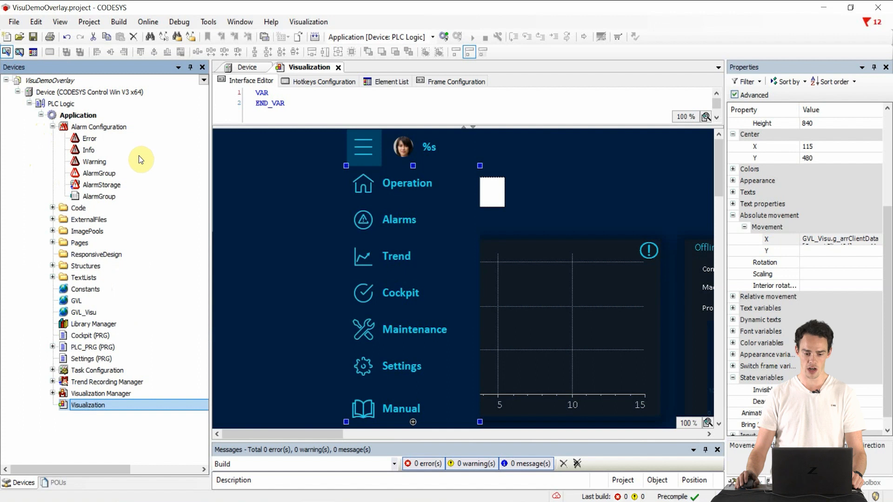
{"action": "mouse_move", "coordinate": [139, 161]}
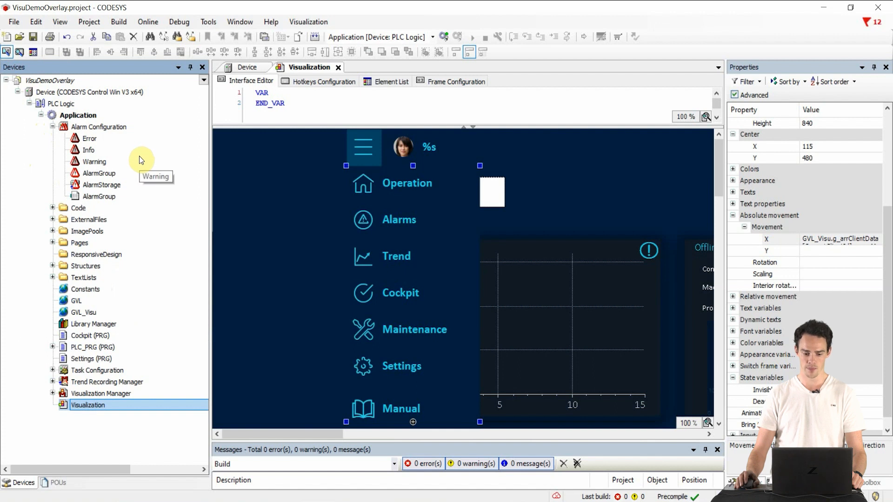
{"action": "mouse_move", "coordinate": [183, 220]}
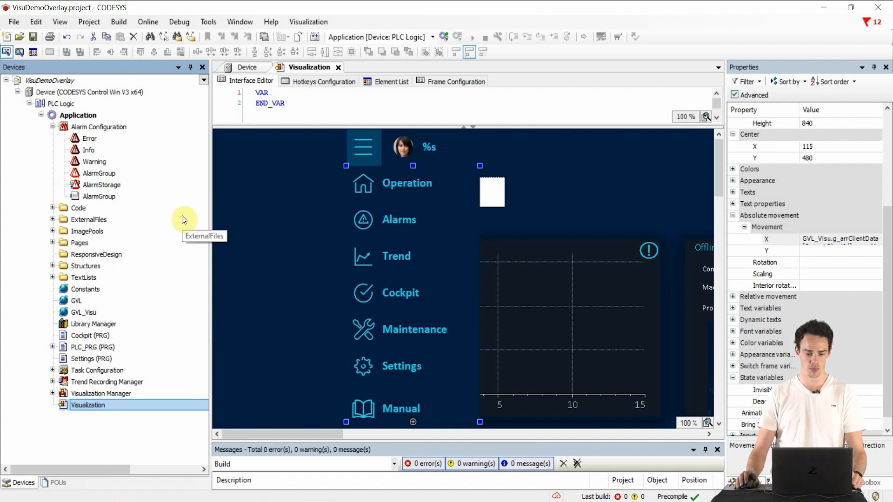
{"action": "left_click", "coordinate": [53, 207]}
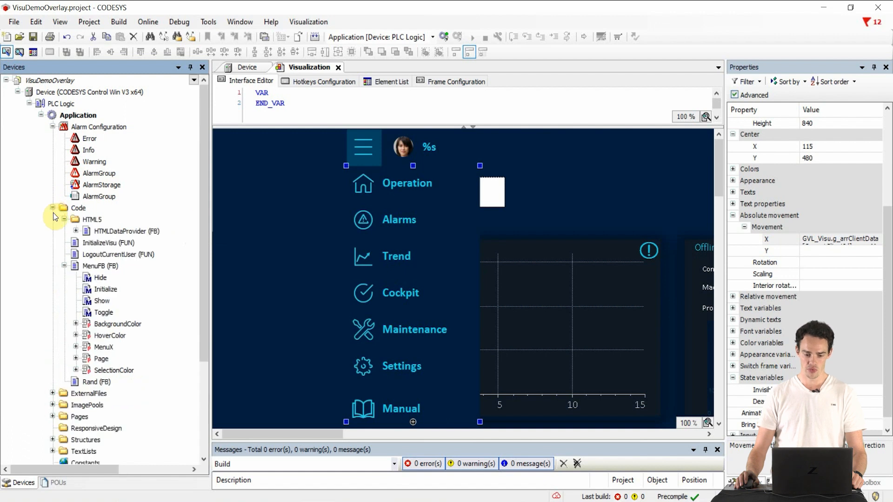
{"action": "mouse_move", "coordinate": [52, 301]}
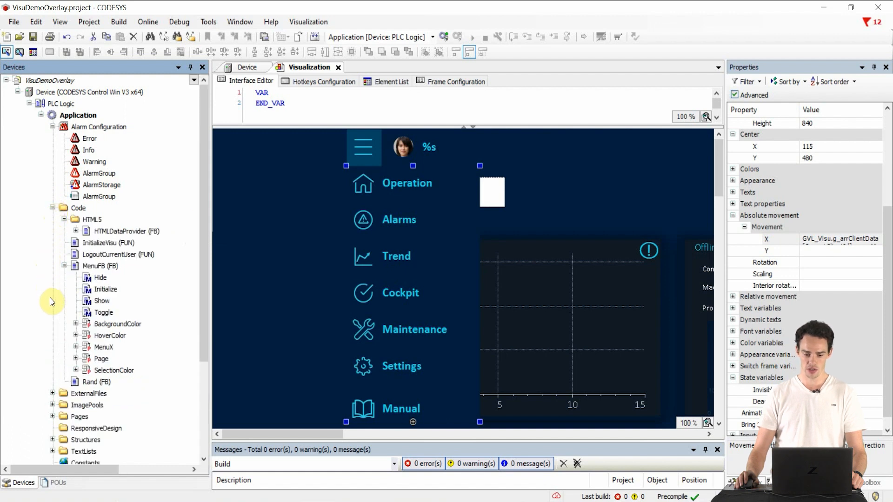
{"action": "mouse_move", "coordinate": [40, 309]}
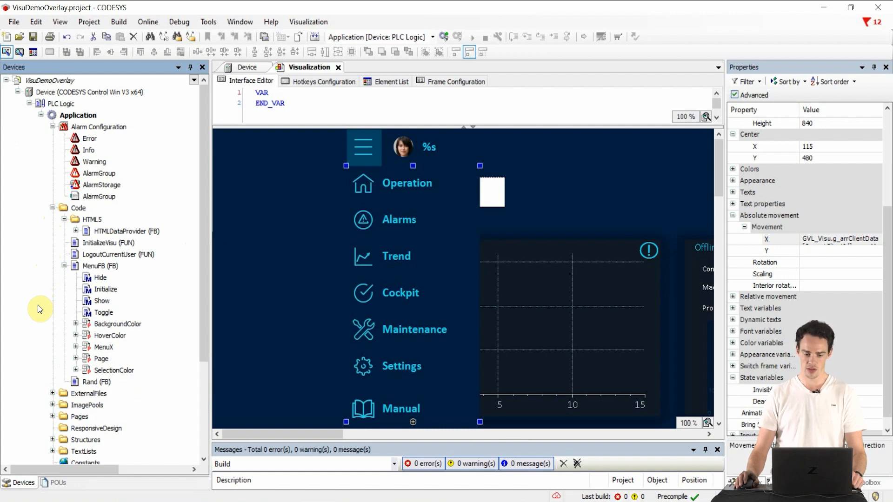
{"action": "mouse_move", "coordinate": [28, 293]}
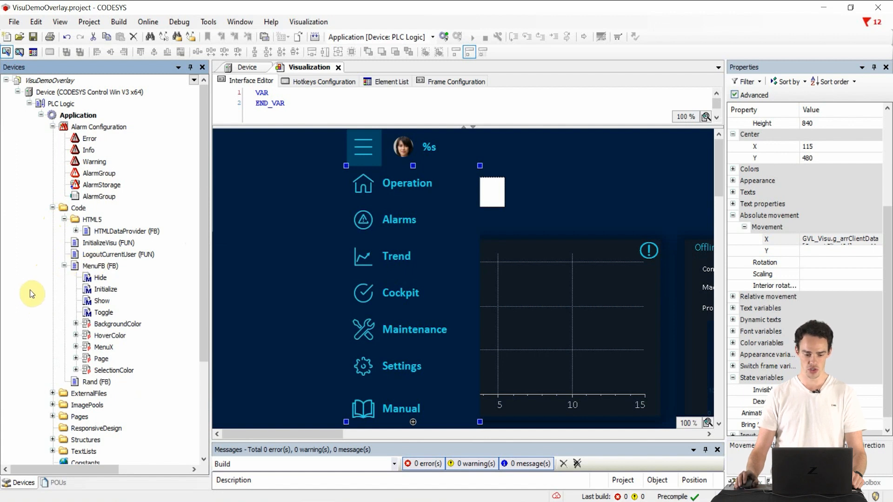
{"action": "scroll", "scroll_direction": "down", "scroll_amount": 3}
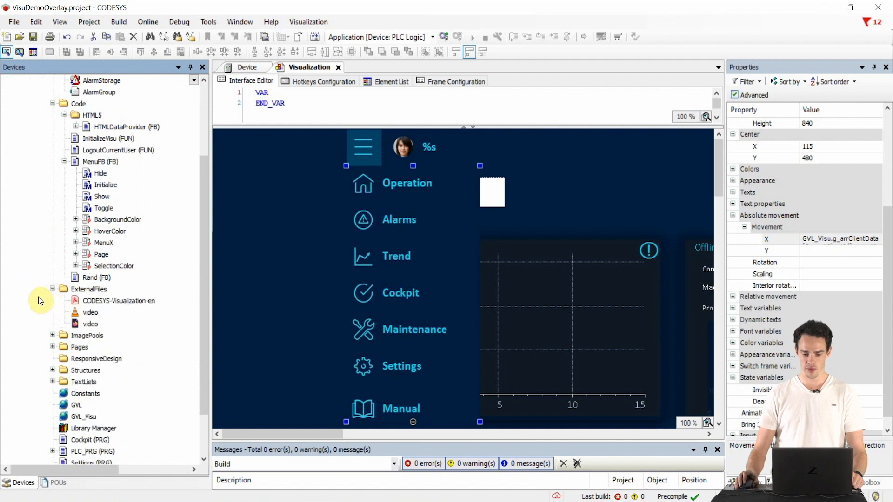
{"action": "scroll", "scroll_direction": "down", "scroll_amount": 3}
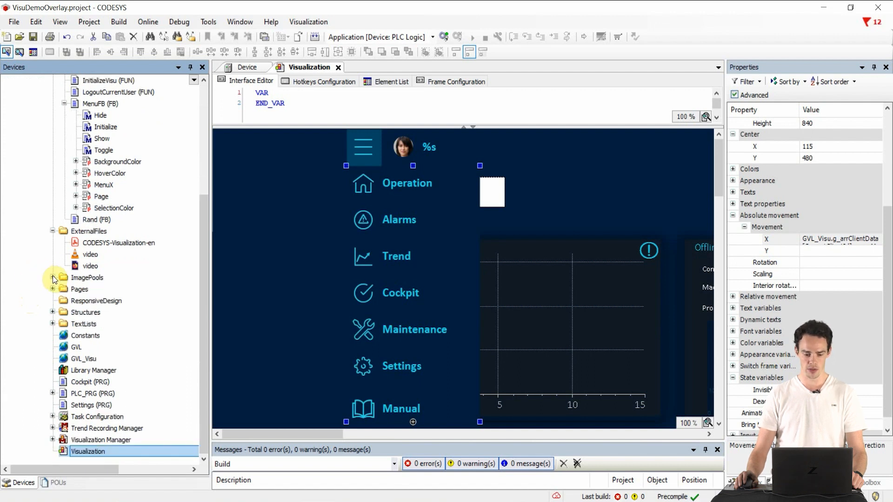
- Expand ImagePools, Pages and MainPages to show the four image pools and seven main pages
{"action": "left_click", "coordinate": [52, 278]}
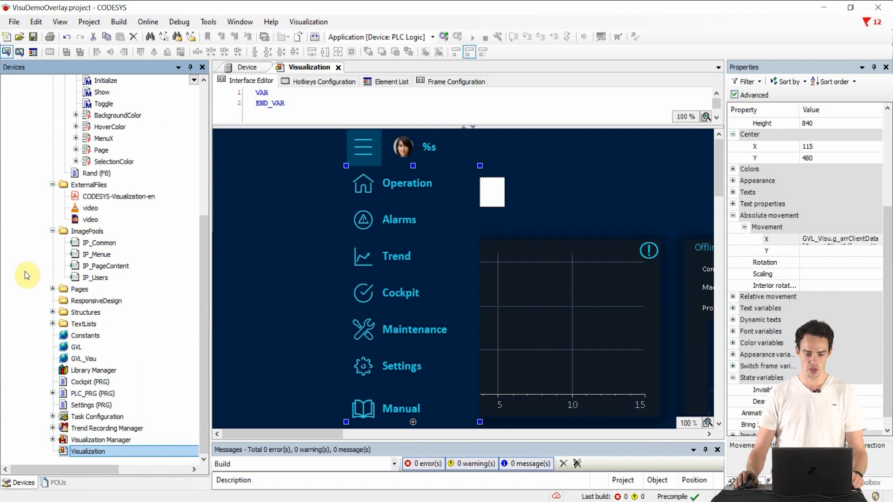
{"action": "mouse_move", "coordinate": [35, 285]}
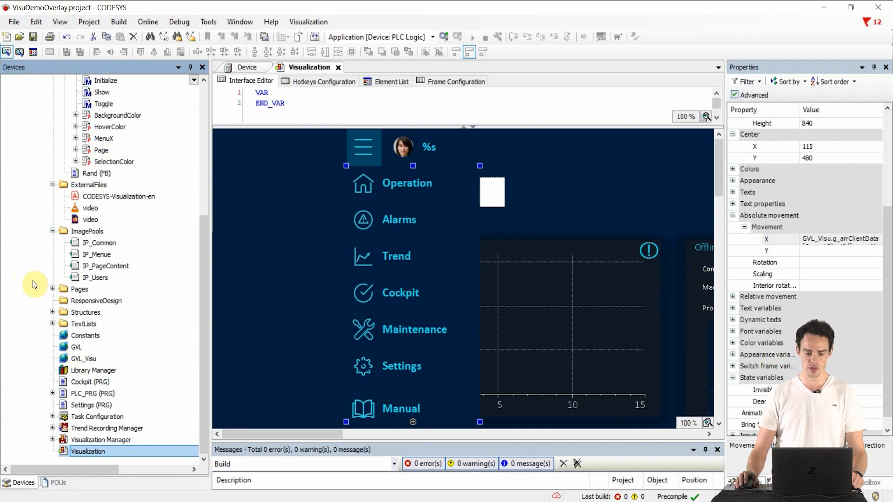
{"action": "left_click", "coordinate": [52, 289]}
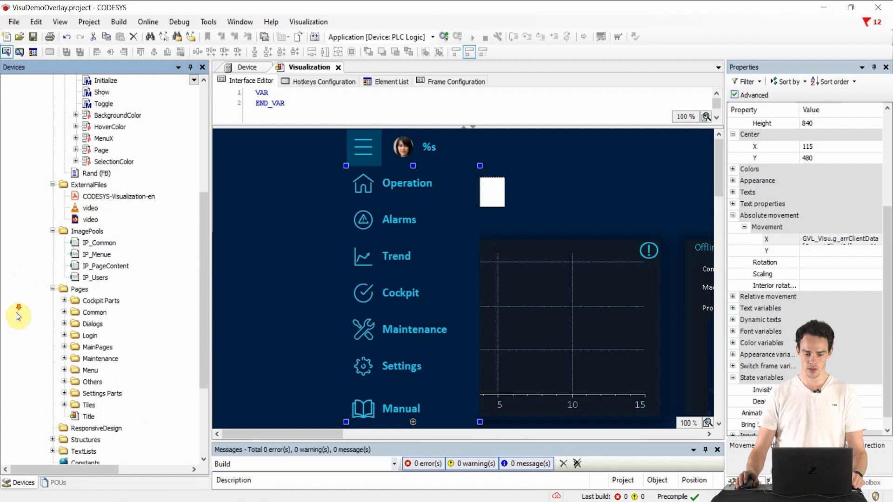
{"action": "scroll", "scroll_direction": "down", "scroll_amount": 3}
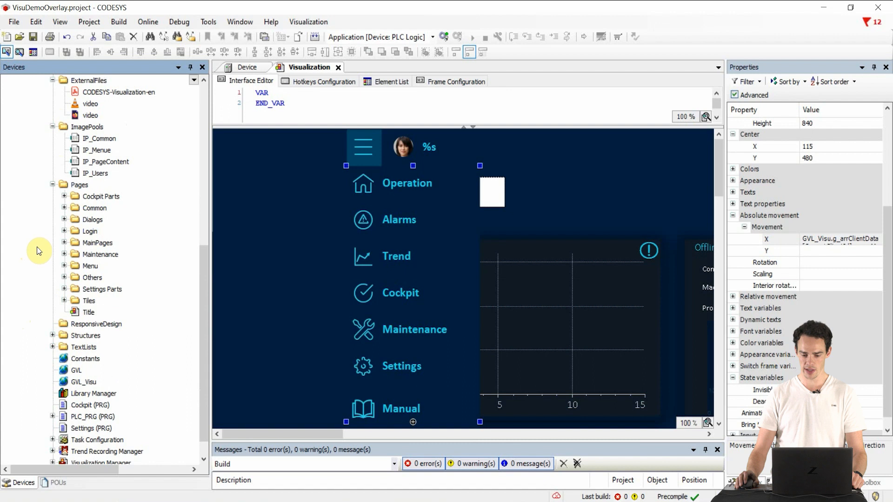
{"action": "mouse_move", "coordinate": [44, 256]}
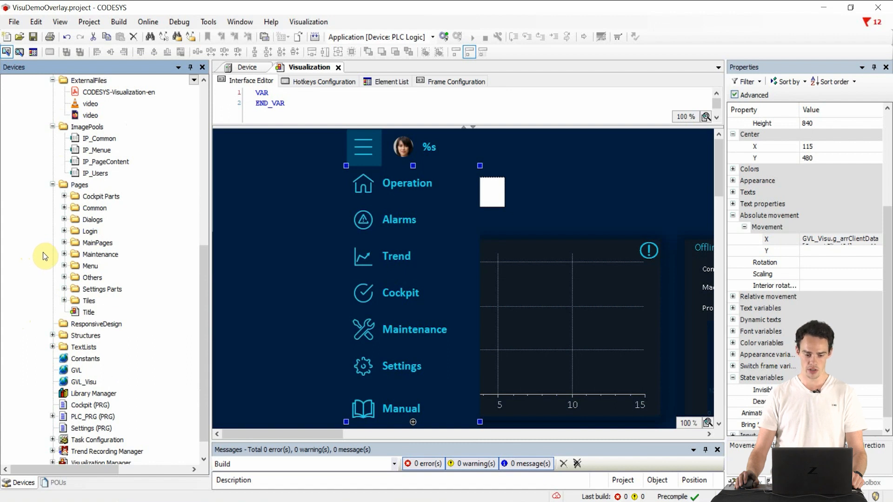
{"action": "left_click", "coordinate": [64, 243]}
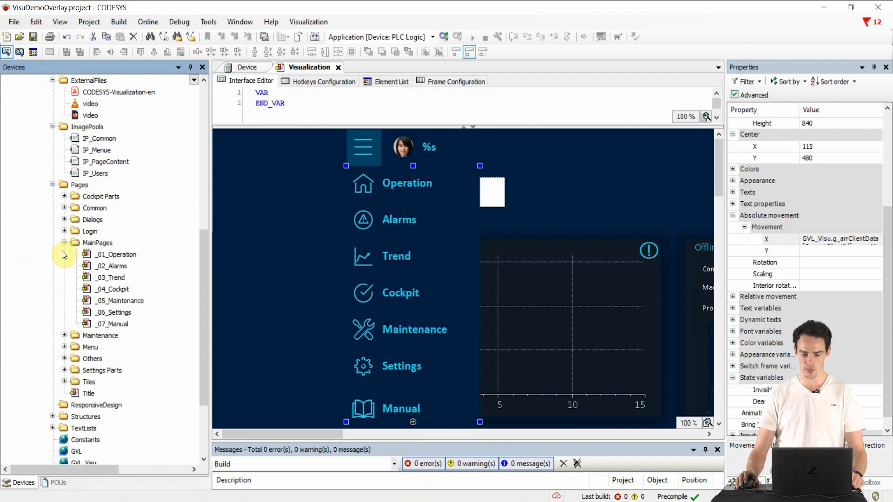
{"action": "scroll", "scroll_direction": "down", "scroll_amount": 3}
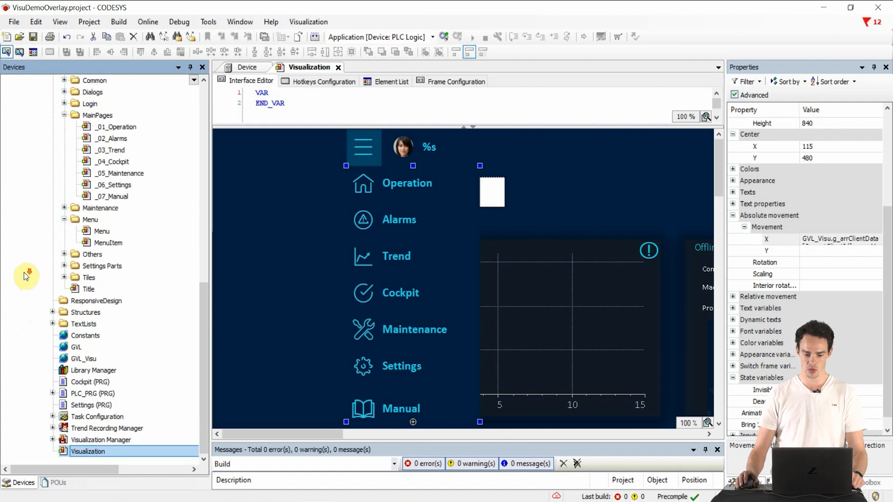
{"action": "mouse_move", "coordinate": [26, 268]}
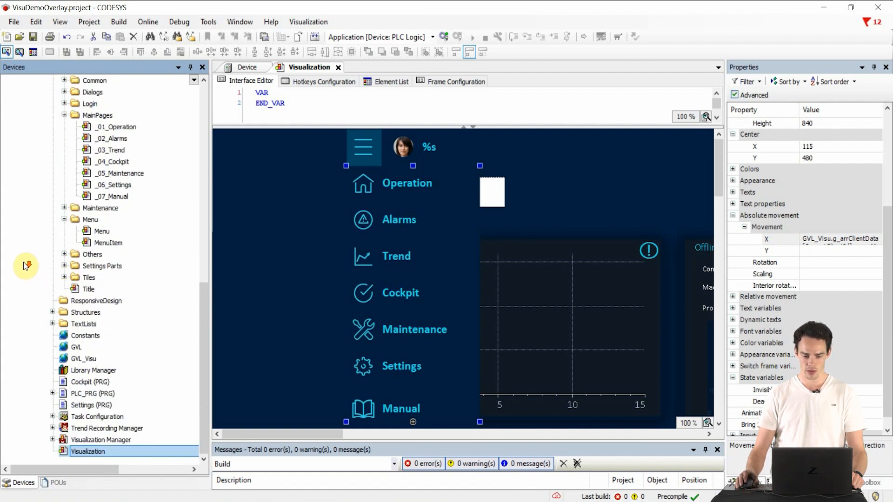
- Expand TextLists with its three text lists and Trend Recording Manager with Trend_Trend1
{"action": "left_click", "coordinate": [52, 324]}
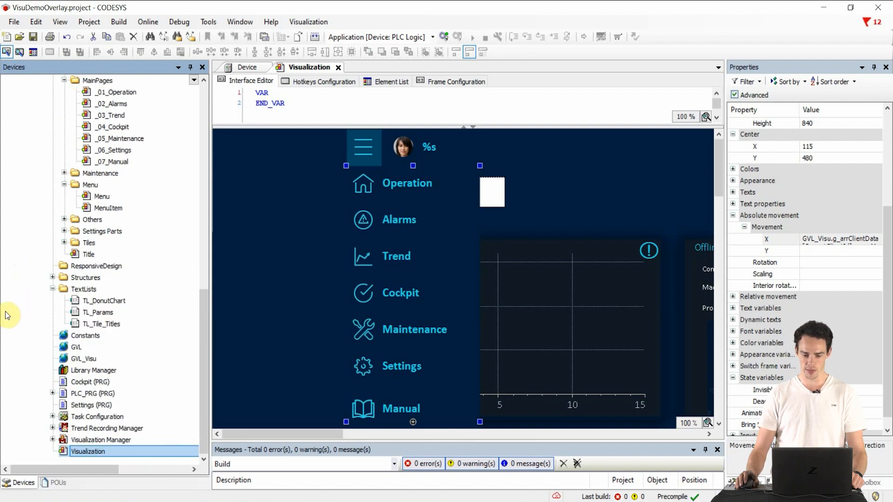
{"action": "mouse_move", "coordinate": [36, 333]}
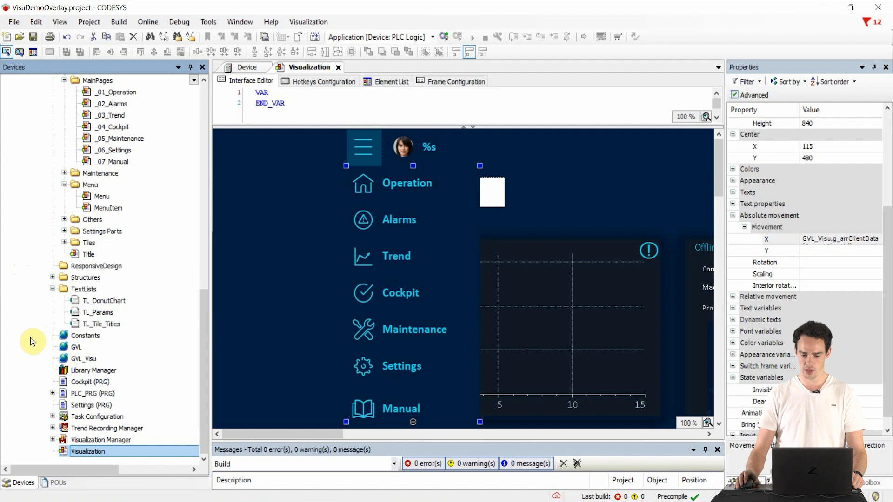
{"action": "mouse_move", "coordinate": [37, 373]}
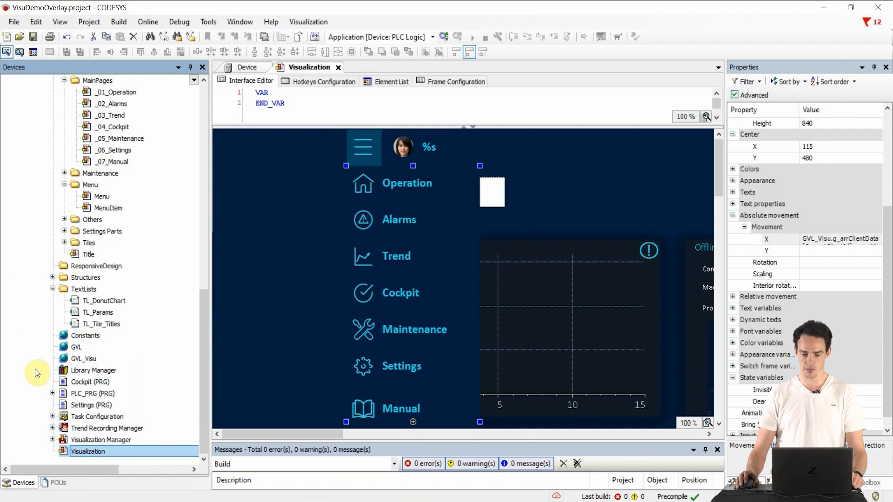
{"action": "mouse_move", "coordinate": [46, 386]}
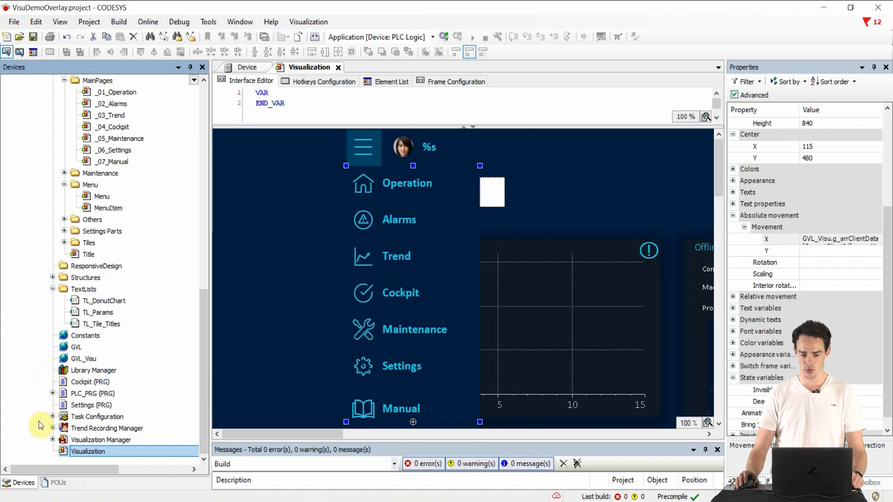
{"action": "mouse_move", "coordinate": [32, 428]}
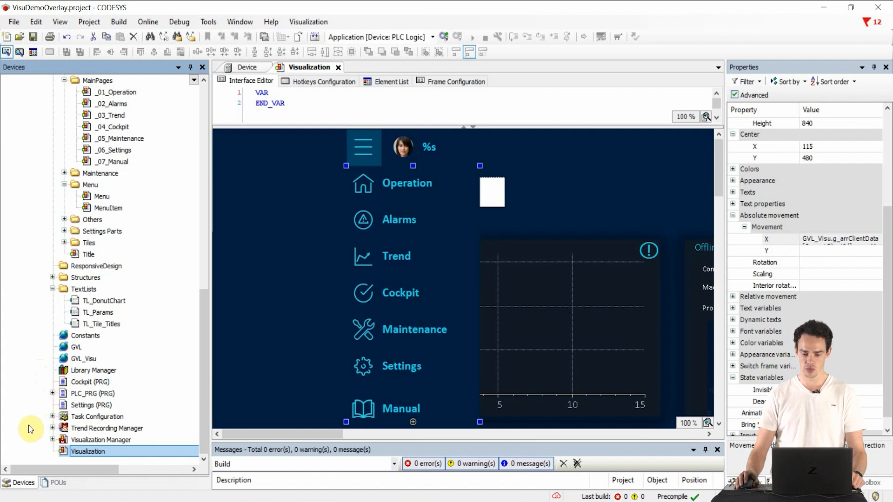
{"action": "mouse_move", "coordinate": [32, 429]}
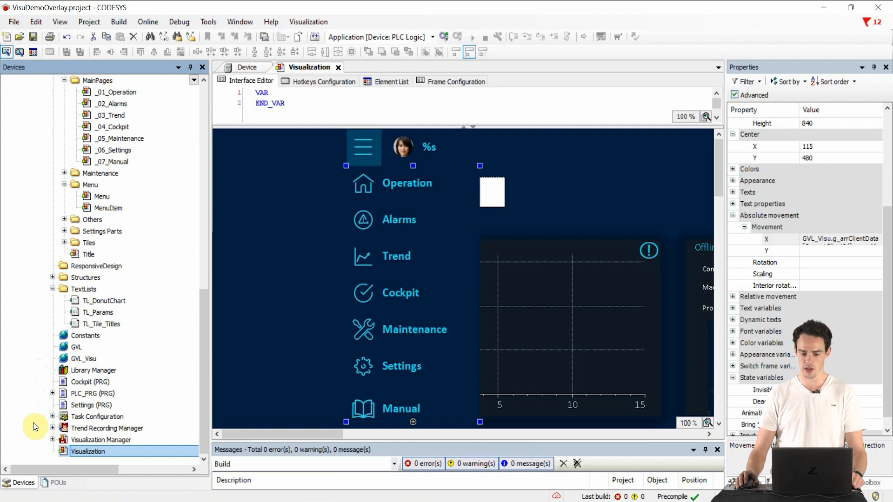
{"action": "mouse_move", "coordinate": [44, 430]}
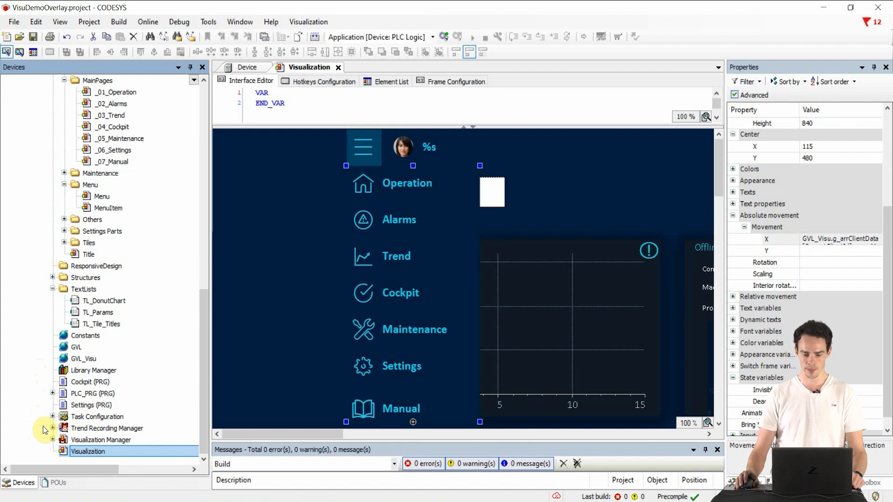
{"action": "left_click", "coordinate": [52, 417]}
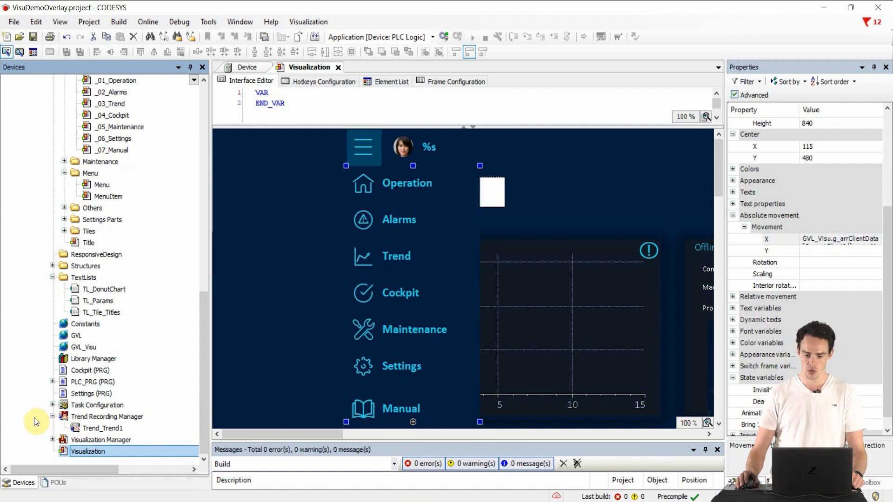
{"action": "mouse_move", "coordinate": [41, 429]}
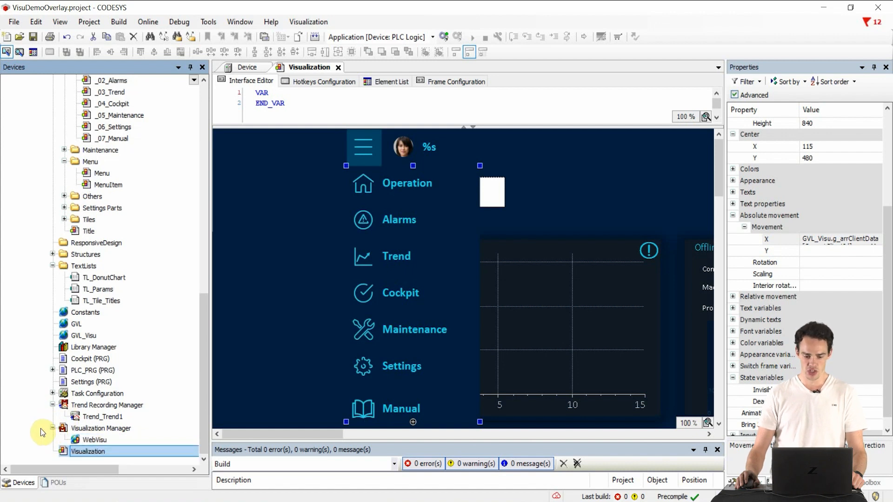
{"action": "mouse_move", "coordinate": [80, 429]}
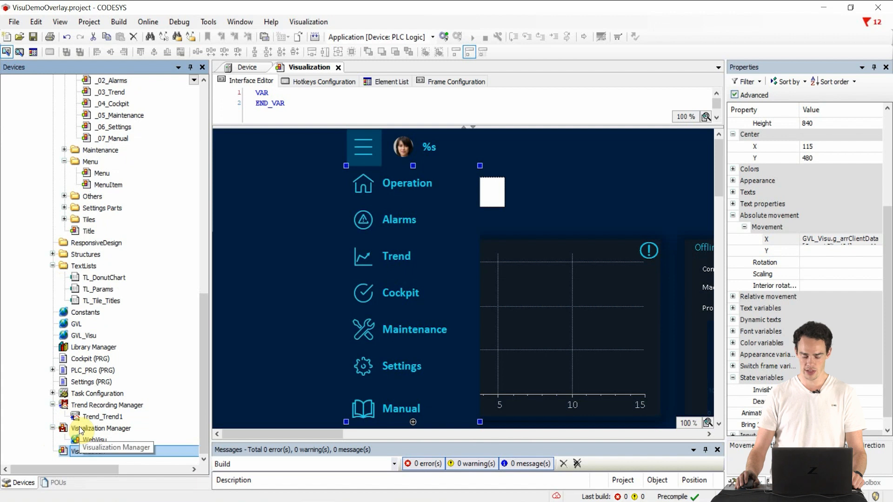
- Open the Visualization Manager settings showing DemoDarkStyle style and English language
{"action": "double_click", "coordinate": [101, 428]}
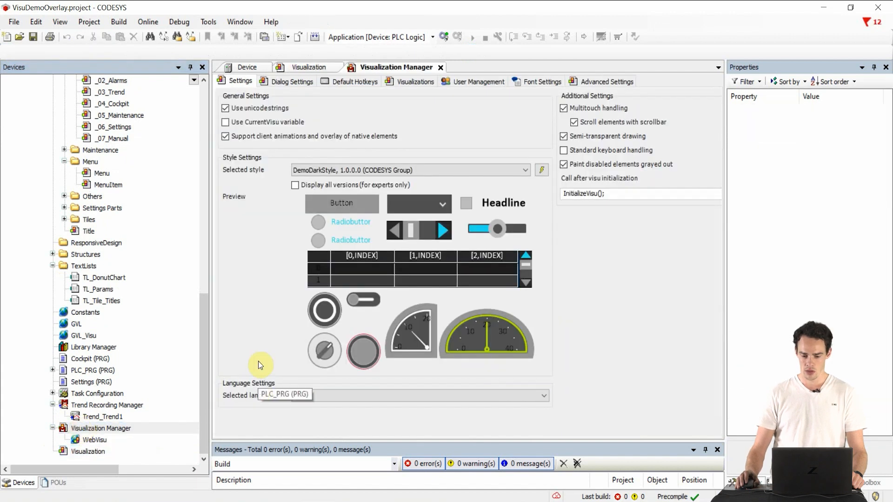
{"action": "mouse_move", "coordinate": [260, 351]}
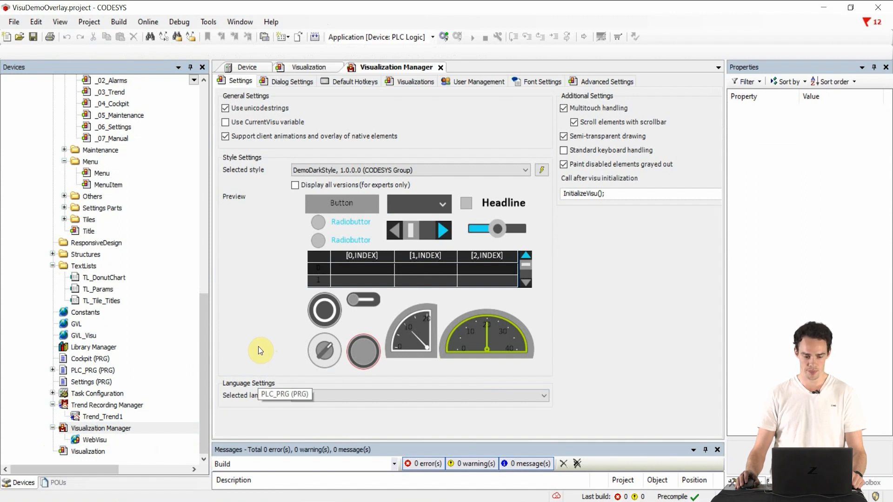
{"action": "left_click", "coordinate": [88, 451]}
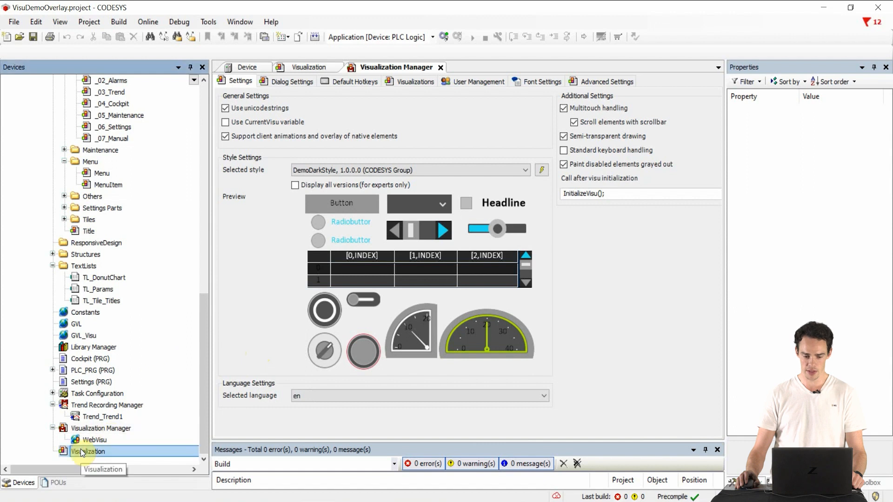
- Reopen the demo's main Visualization page with its navigation menu and trend chart
{"action": "double_click", "coordinate": [87, 451]}
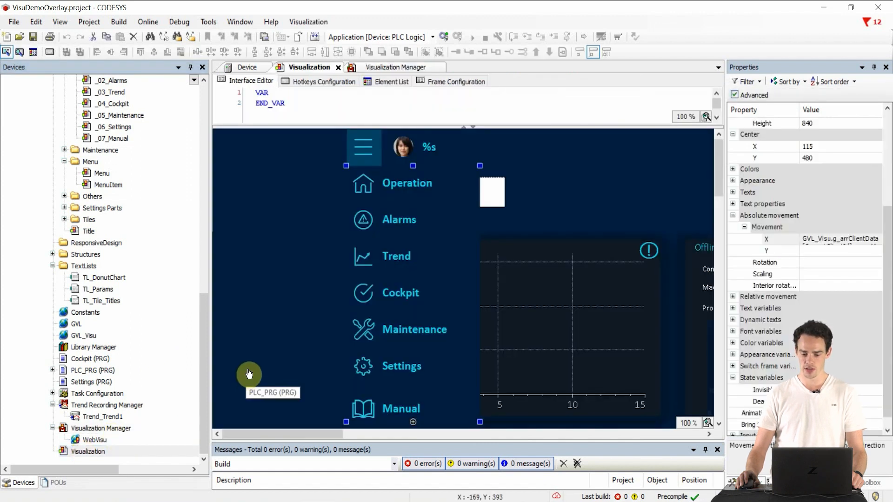
{"action": "mouse_move", "coordinate": [190, 346]}
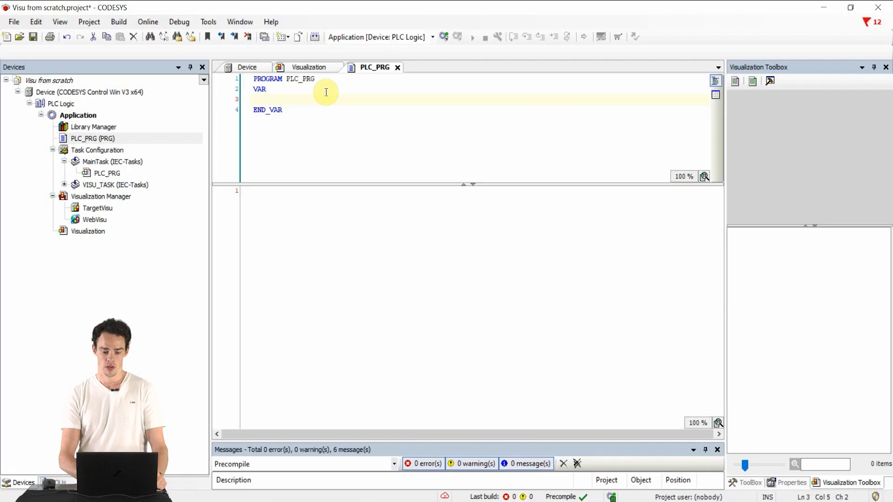
- Declare xAlarm : BOOL and iVal : INT in PLC_PRG's variable section
{"action": "left_click", "coordinate": [271, 99]}
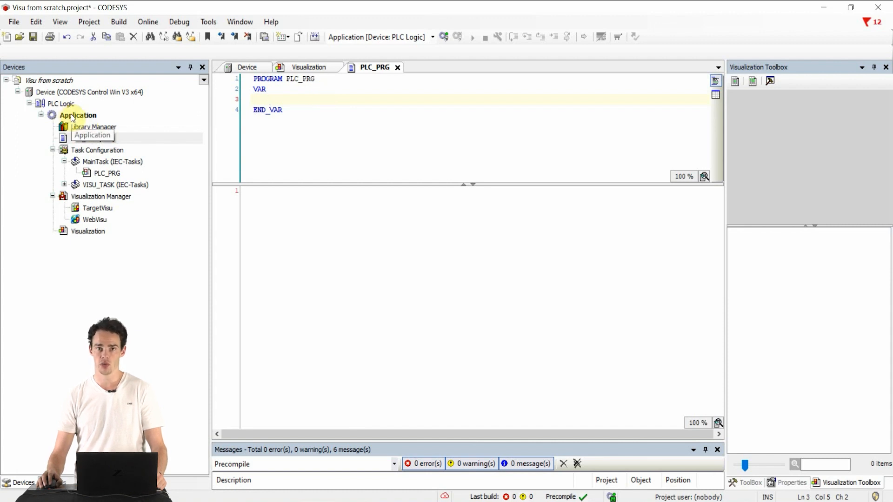
{"action": "left_click", "coordinate": [247, 67]}
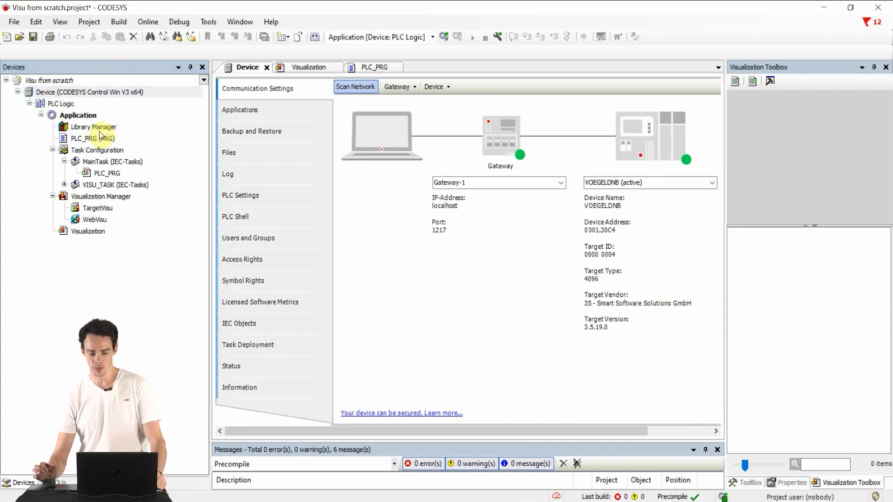
{"action": "left_click", "coordinate": [374, 67]}
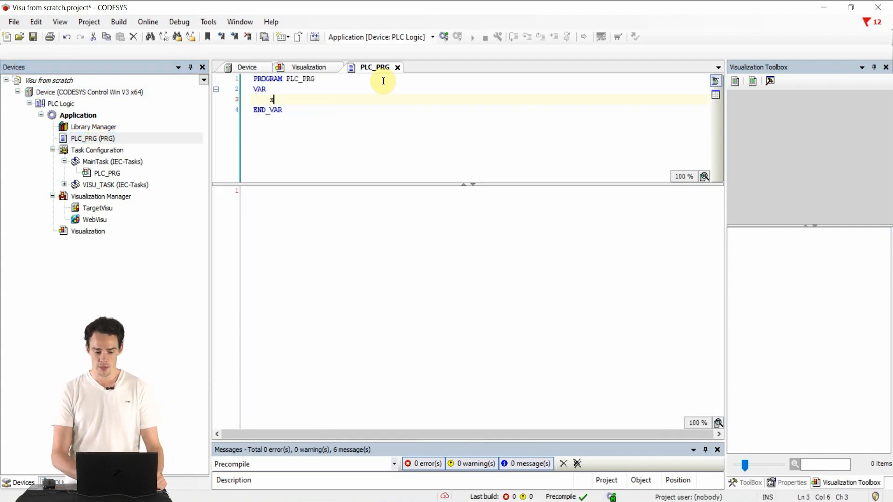
{"action": "type", "text": "xAlarm : B"}
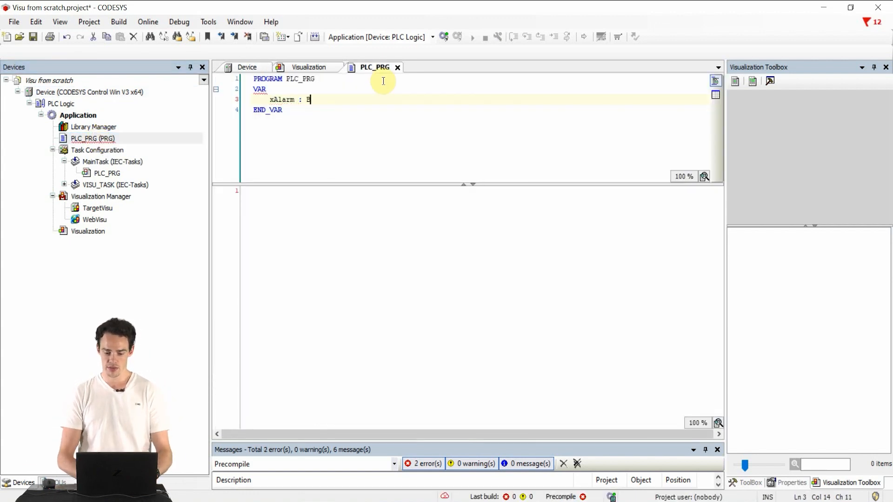
{"action": "type", "text": "OOL;"}
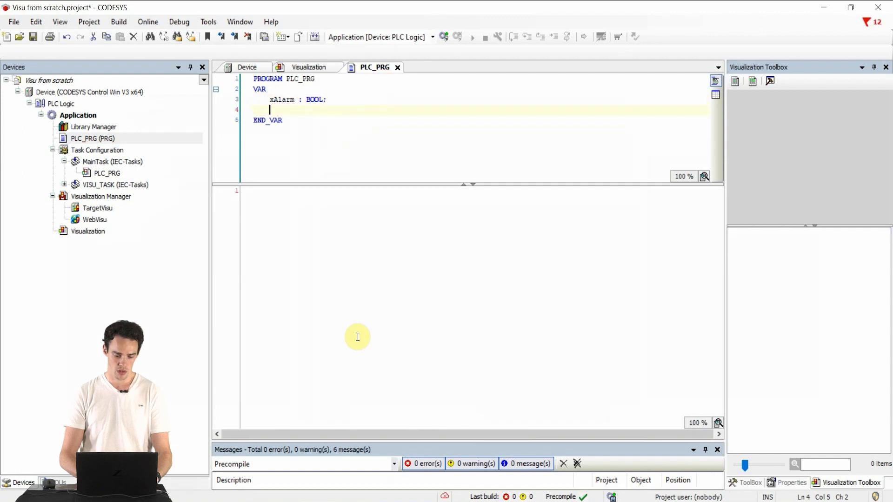
{"action": "type", "text": "iVal :"}
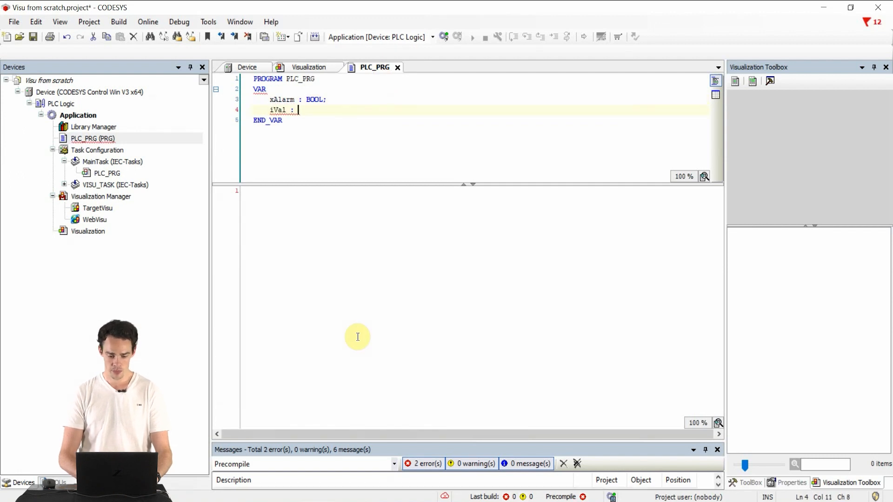
{"action": "type", "text": "INT;"}
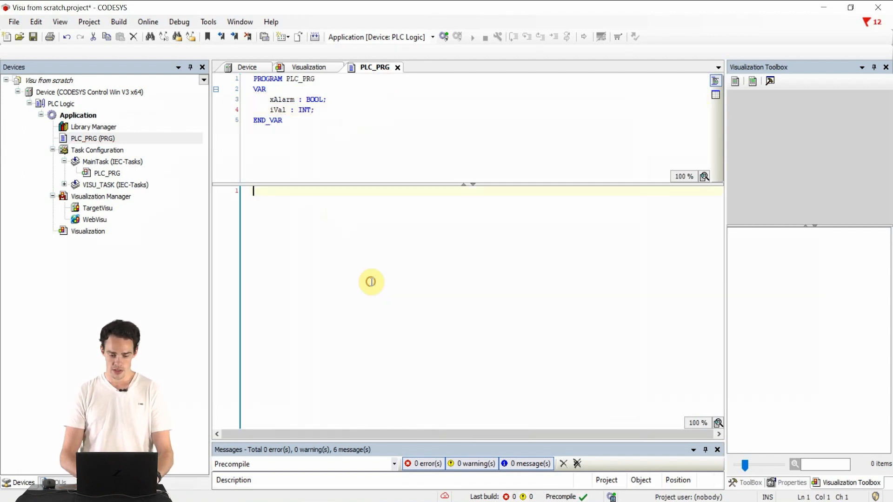
- Write the body code incrementing iVal and taking it modulo 100
{"action": "type", "text": "iVal :"}
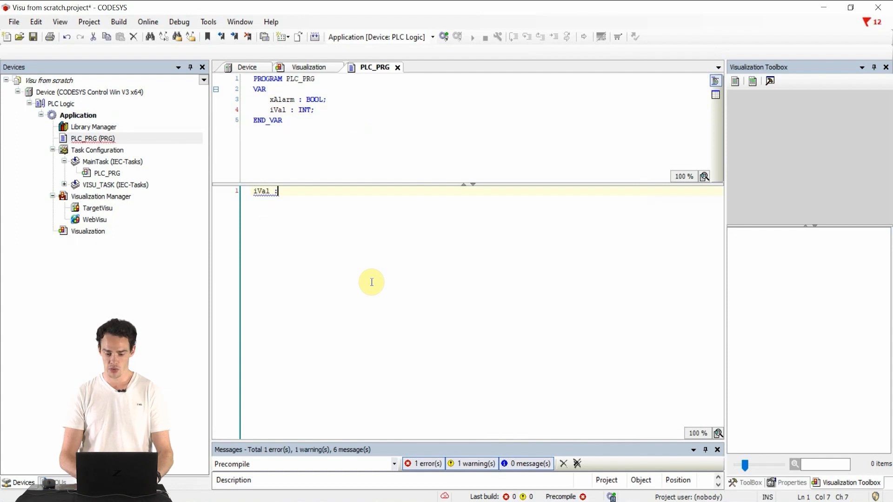
{"action": "type", "text": "= iVal + 1;"}
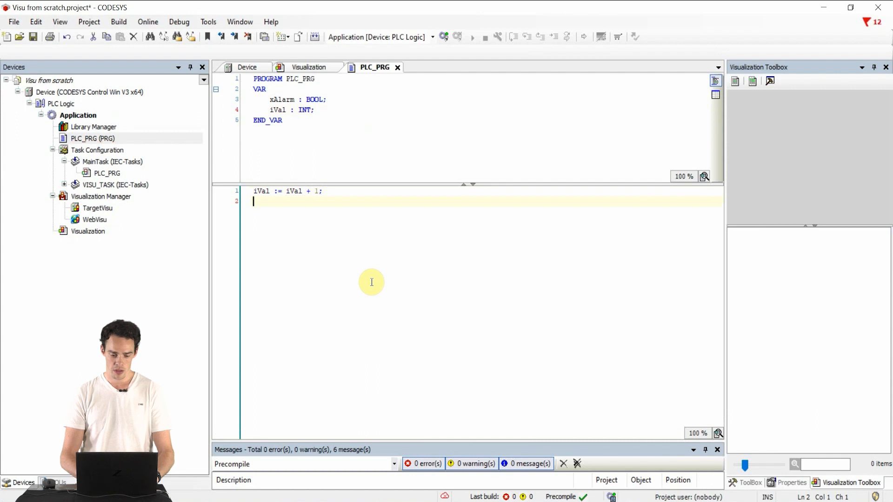
{"action": "type", "text": "iVal := iVal MOD 100;"}
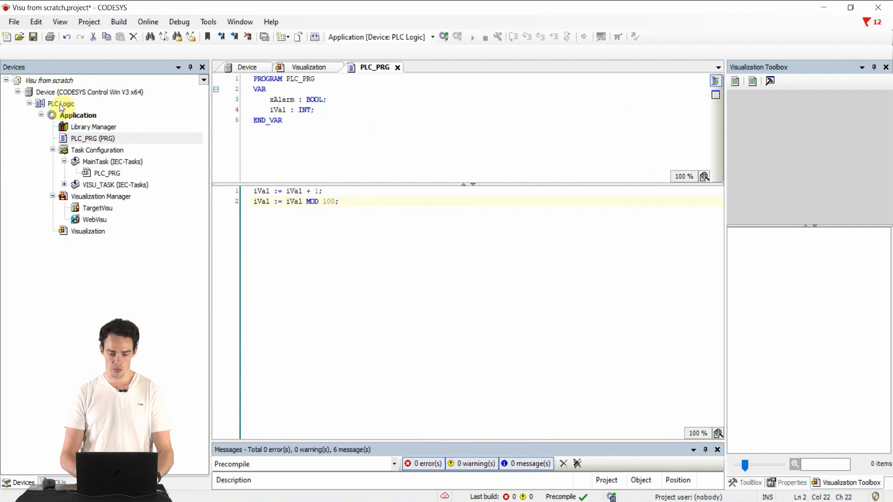
- Add an Alarm Configuration with an Alarm Group under Application and enable archiving for the Error class
{"action": "right_click", "coordinate": [78, 115]}
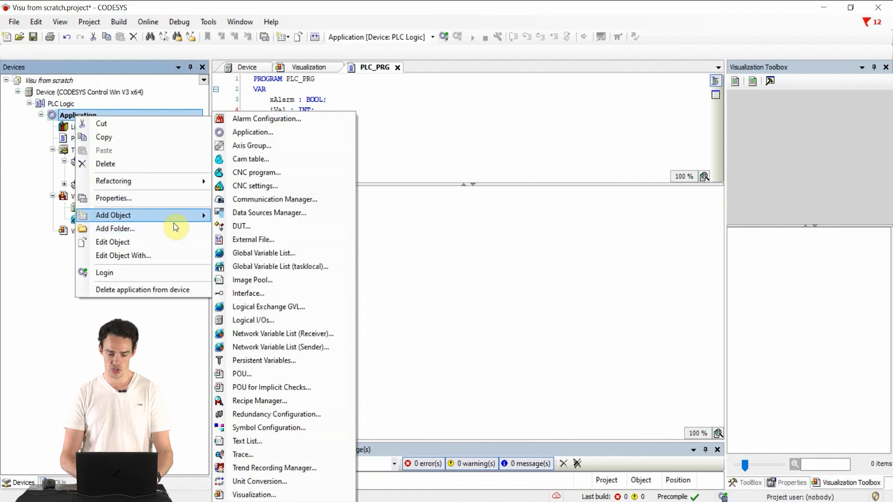
{"action": "left_click", "coordinate": [266, 118]}
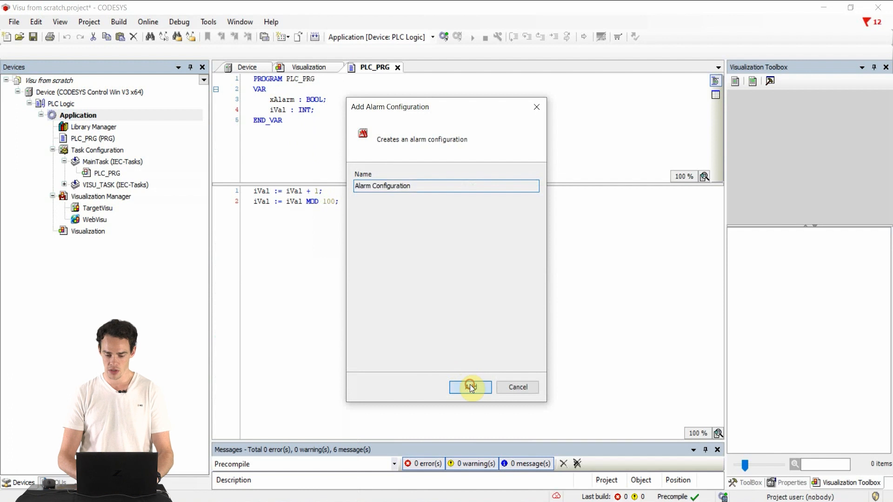
{"action": "left_click", "coordinate": [469, 387]}
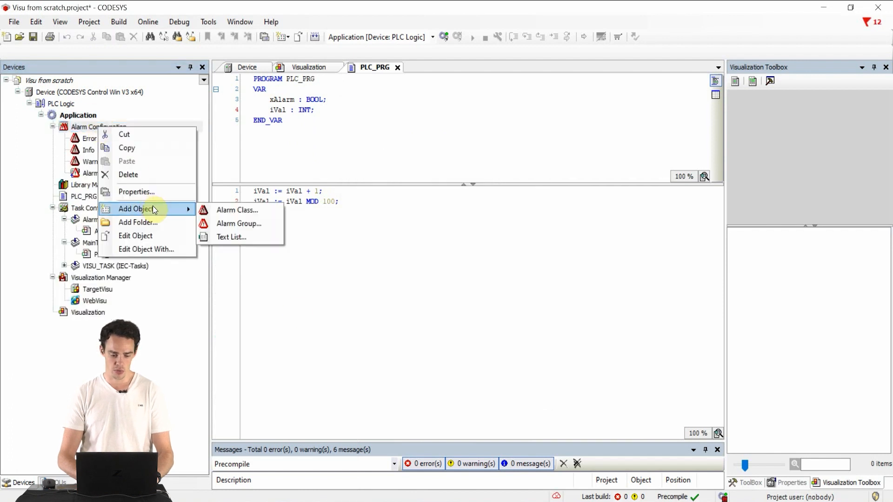
{"action": "left_click", "coordinate": [239, 223]}
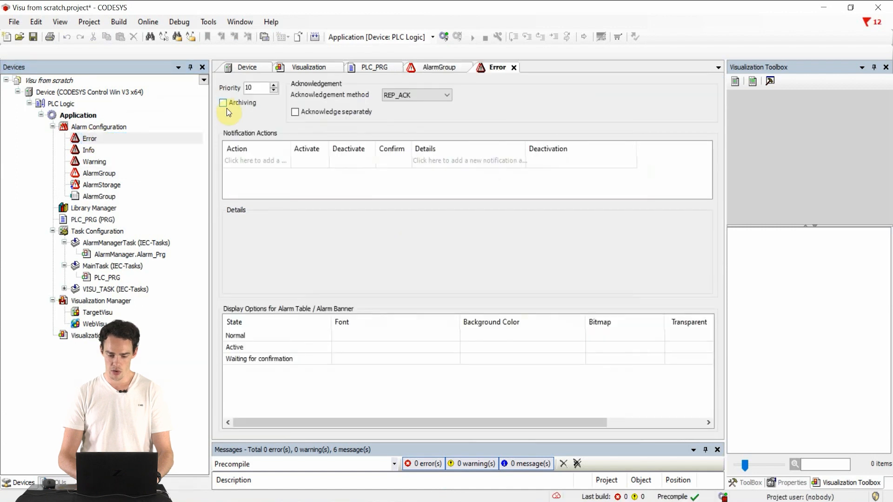
{"action": "left_click", "coordinate": [222, 102]}
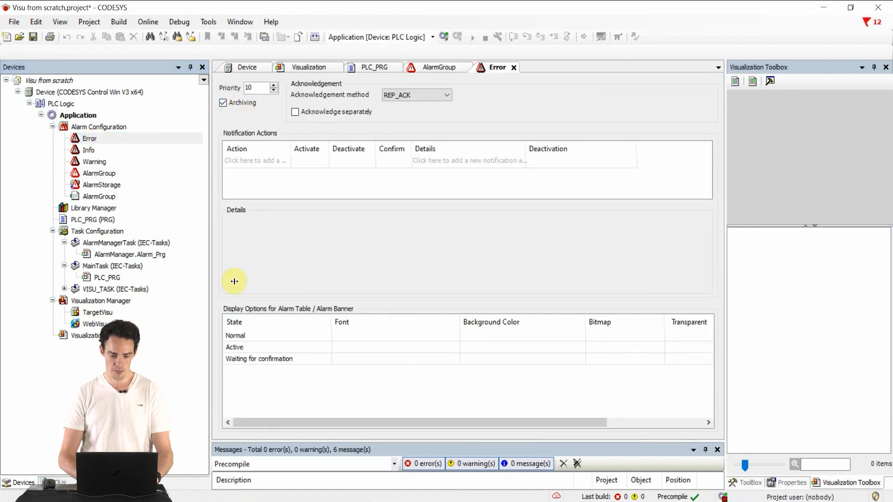
- Add a digital Error alarm on PLC_PRG.xAlarm with message 'Alarm occured!' archived to AlarmStorage
{"action": "left_click", "coordinate": [438, 67]}
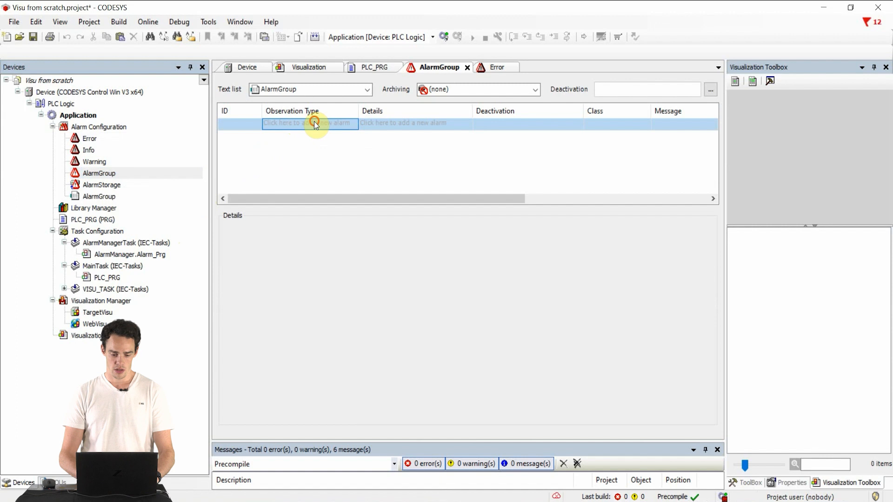
{"action": "left_click", "coordinate": [309, 123]}
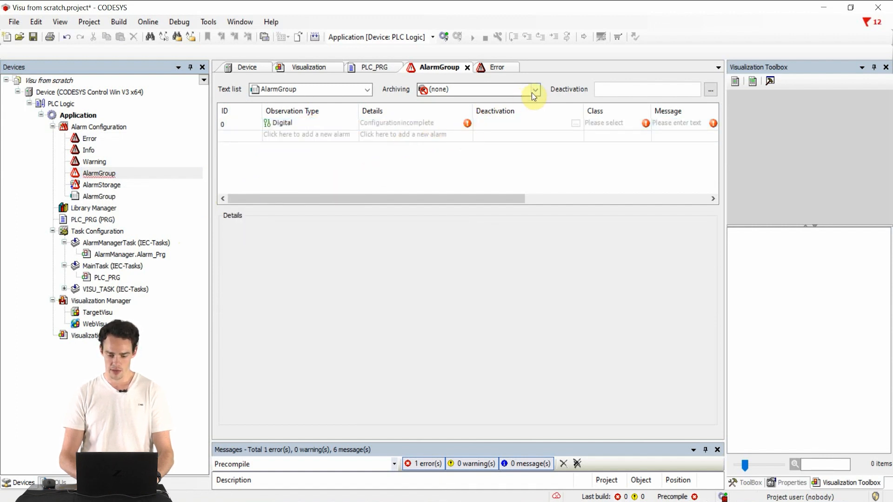
{"action": "left_click", "coordinate": [532, 89]}
{"action": "type", "text": "PLC"}
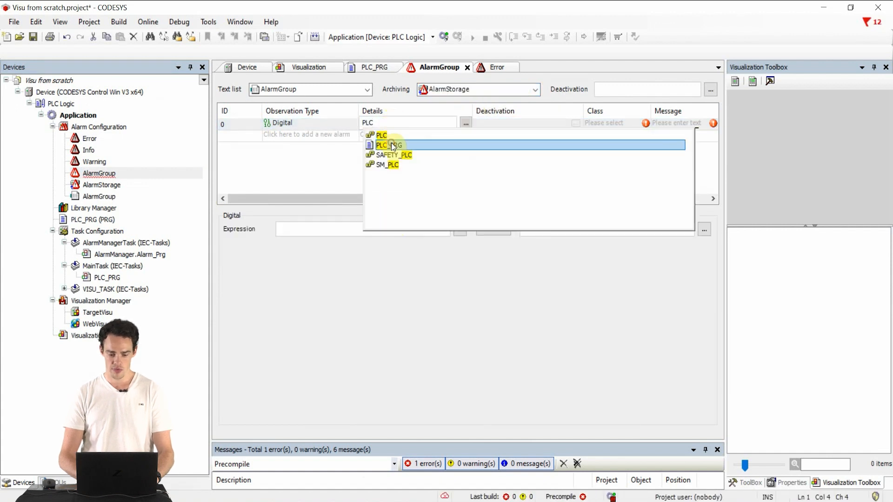
{"action": "left_click", "coordinate": [389, 145]}
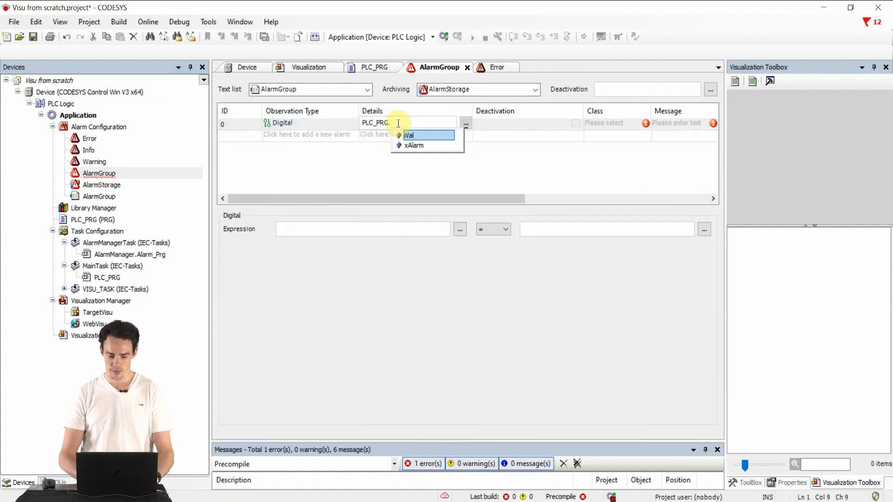
{"action": "left_click", "coordinate": [415, 145]}
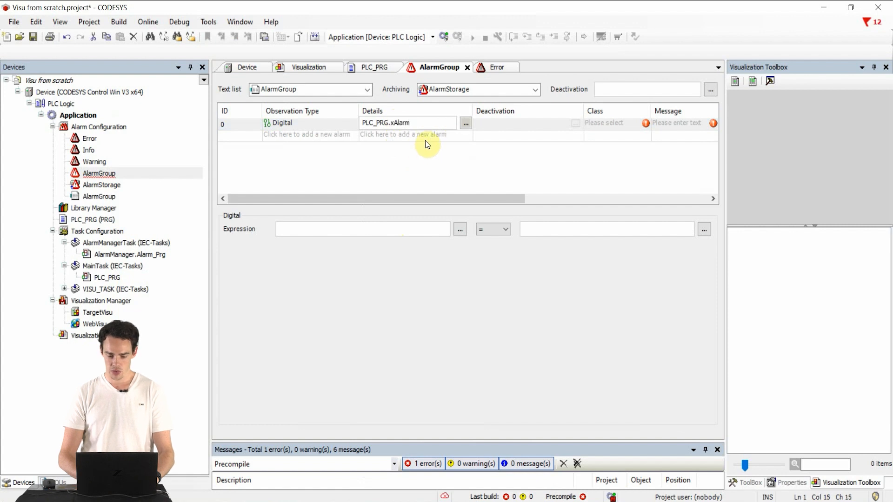
{"action": "left_click", "coordinate": [616, 124]}
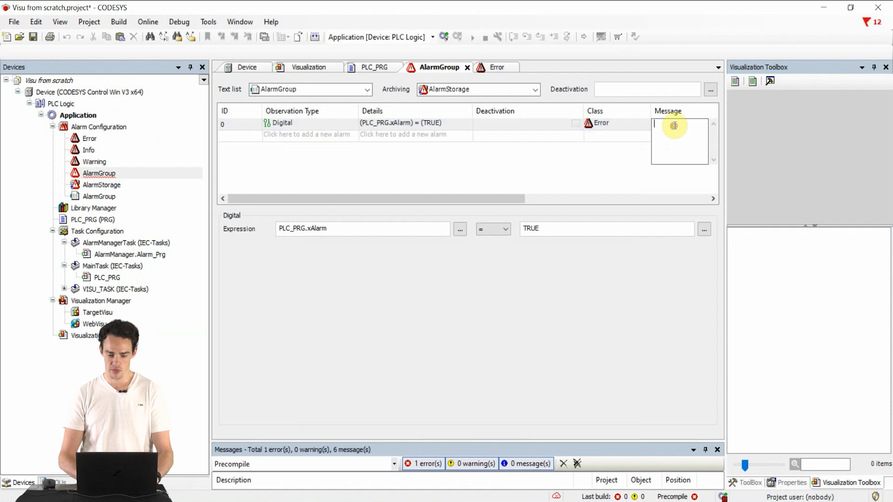
{"action": "type", "text": "Alarm occured!"}
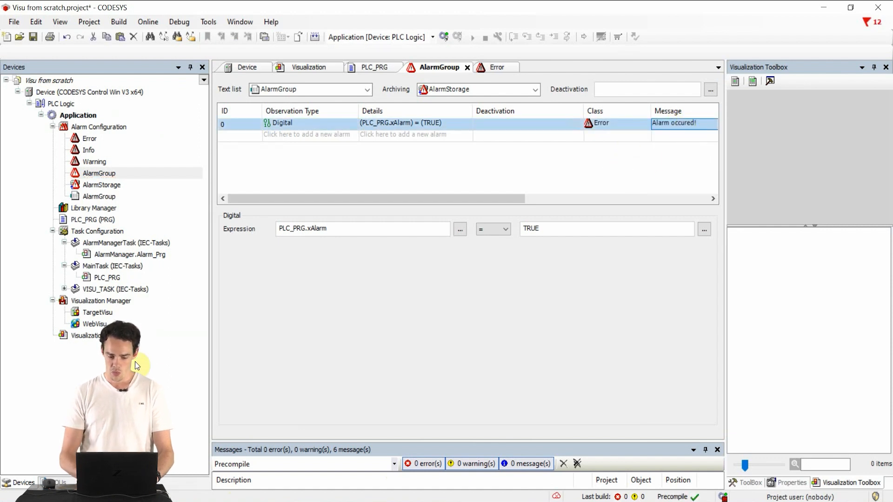
- Insert the alarm table's ACK selected, ACK all visible and History buttons on the Visualization page
{"action": "left_click", "coordinate": [309, 67]}
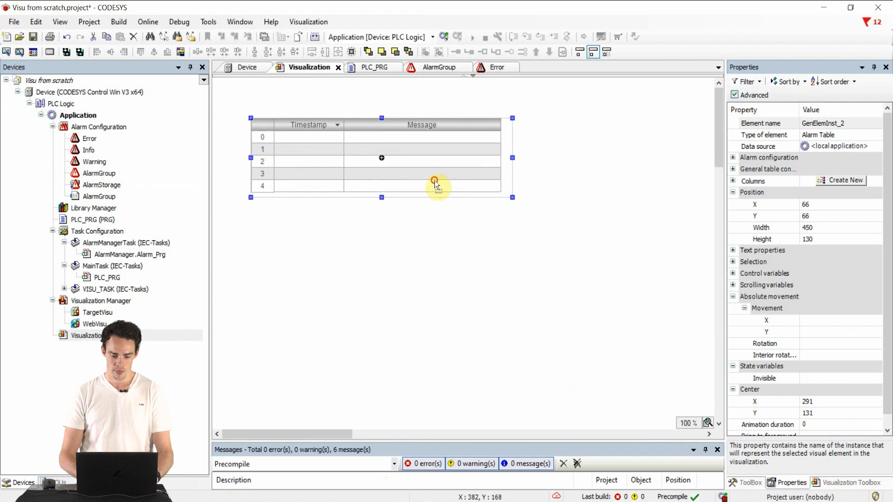
{"action": "right_click", "coordinate": [435, 182]}
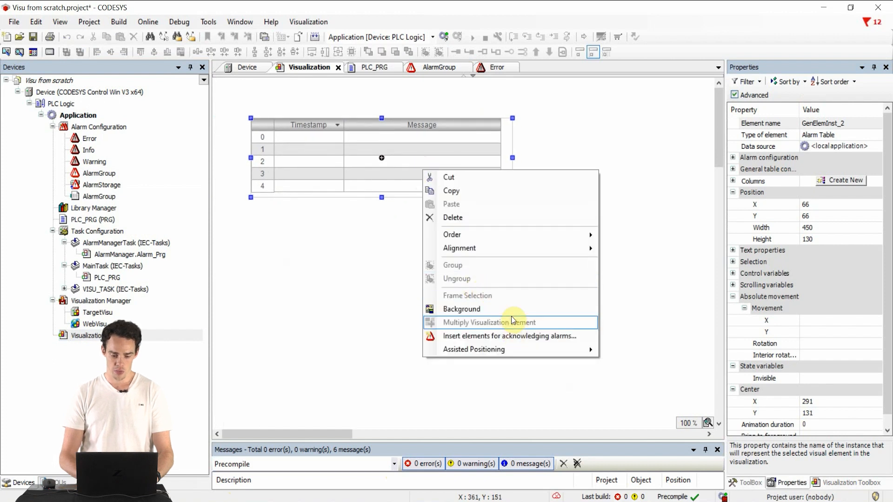
{"action": "left_click", "coordinate": [509, 336]}
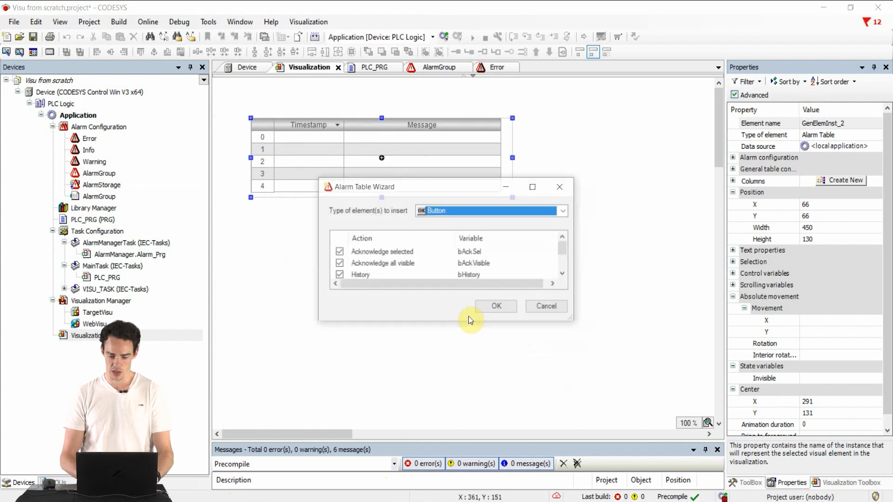
{"action": "scroll", "scroll_direction": "down", "scroll_amount": 3}
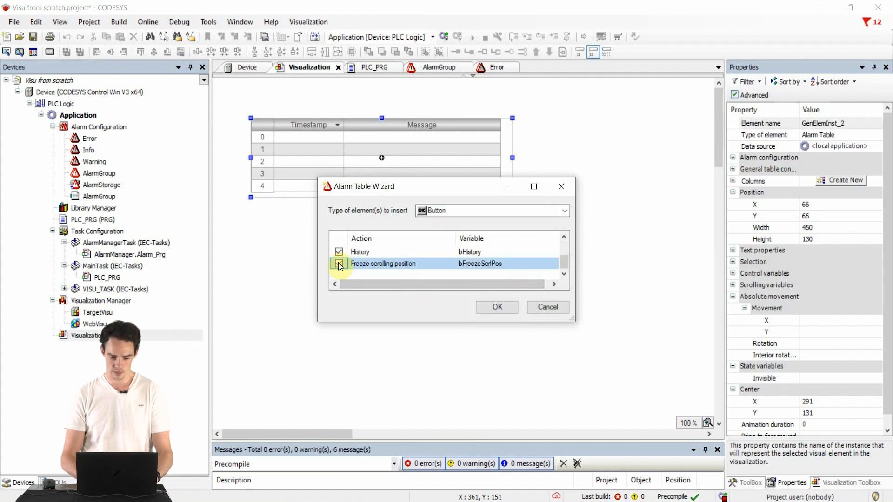
{"action": "left_click", "coordinate": [495, 307]}
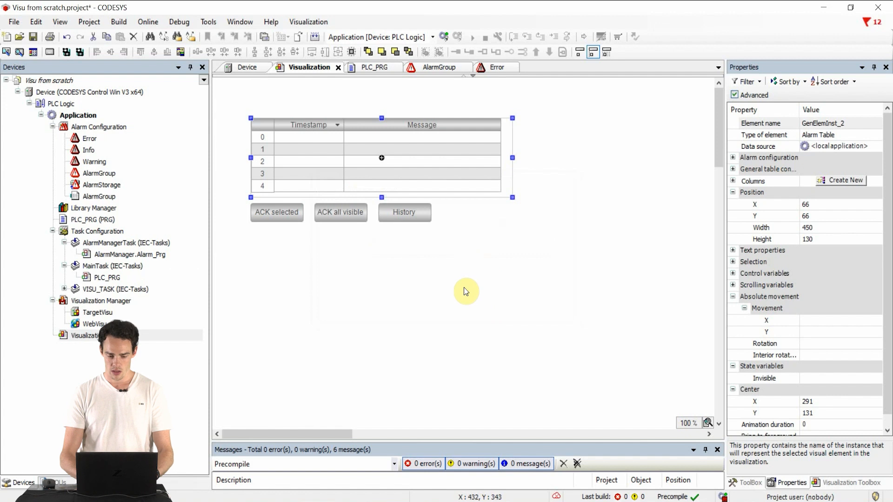
{"action": "mouse_move", "coordinate": [853, 483]}
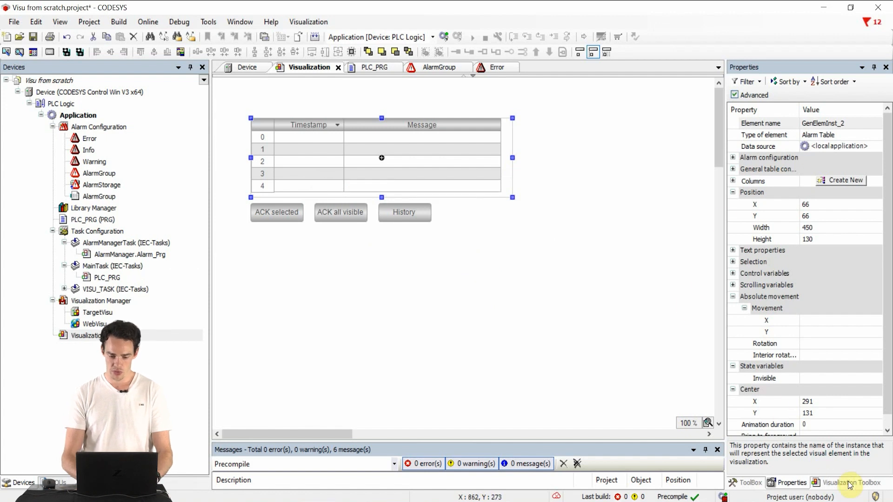
- Add a Trend from Special Controls recording the variable PLC_PRG.iVal
{"action": "left_click", "coordinate": [853, 483]}
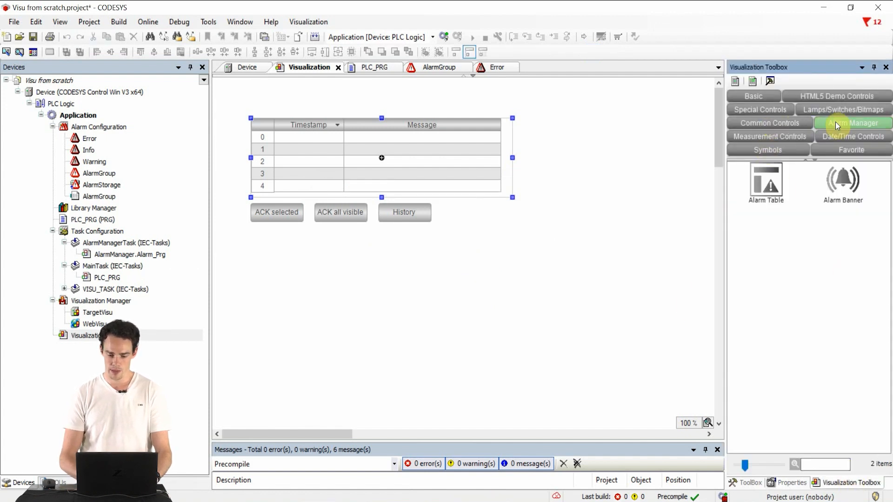
{"action": "left_click", "coordinate": [759, 110]}
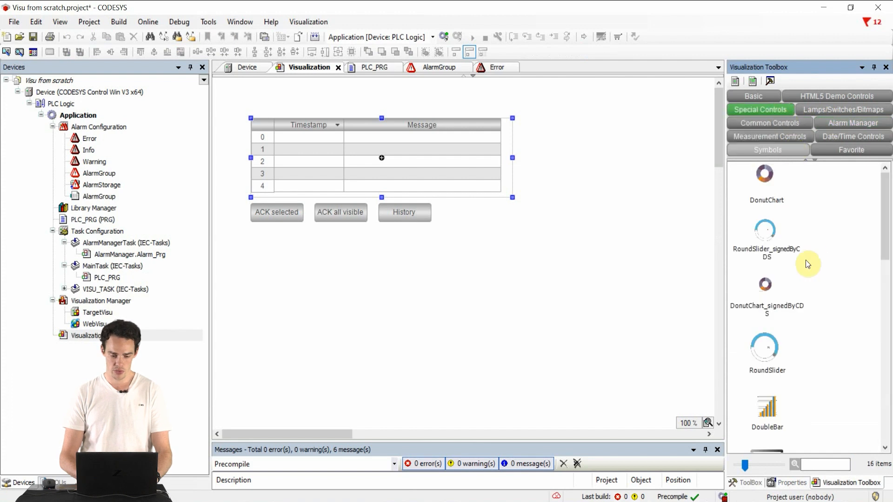
{"action": "scroll", "scroll_direction": "down", "scroll_amount": 3}
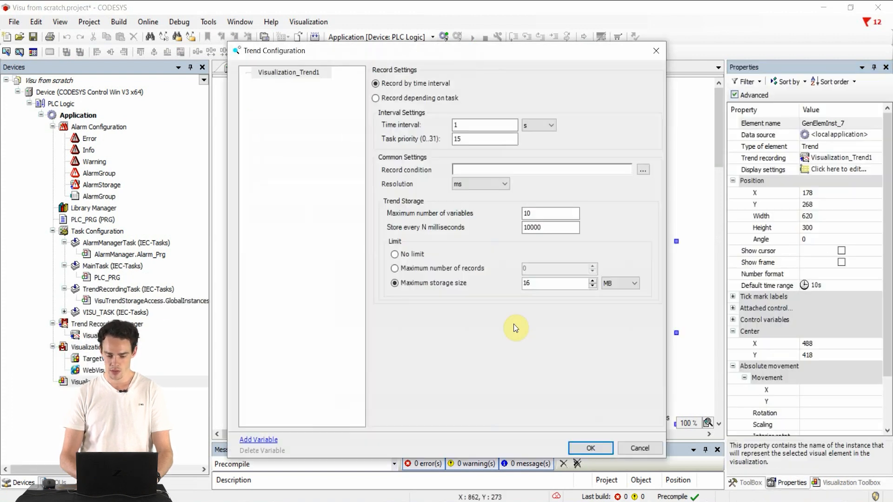
{"action": "left_click", "coordinate": [257, 439]}
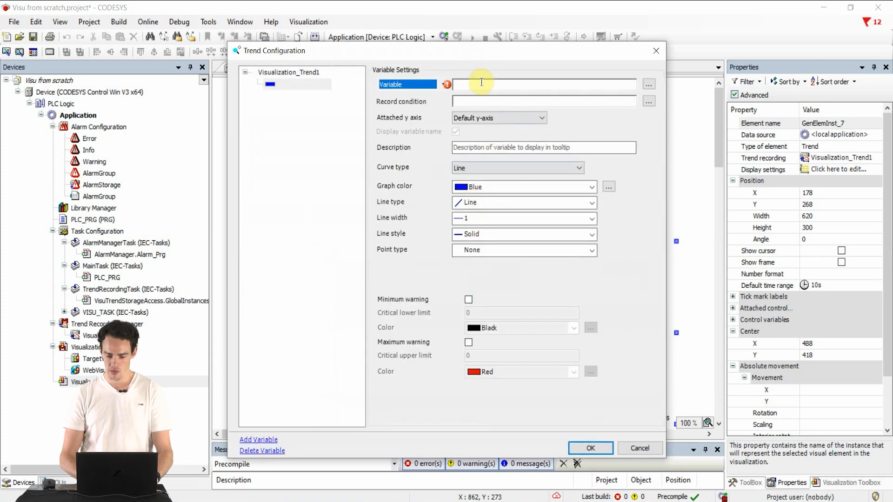
{"action": "type", "text": "PLC_PRG"}
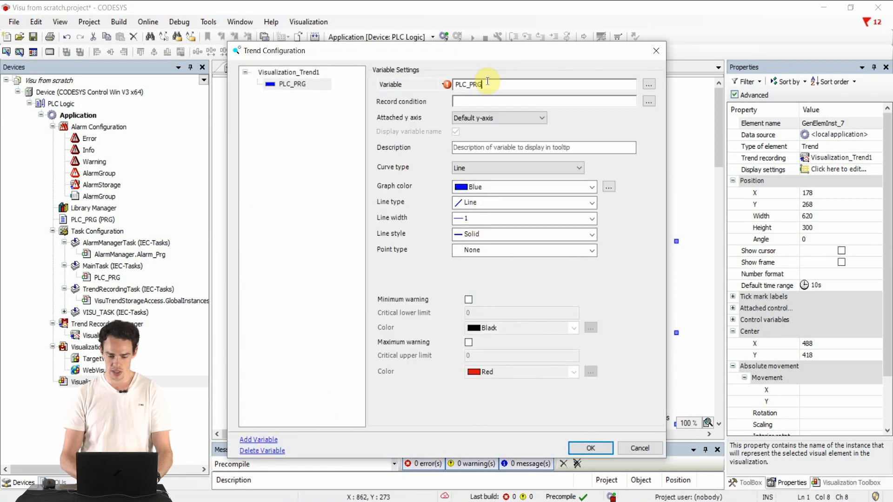
{"action": "type", "text": ".iVal"}
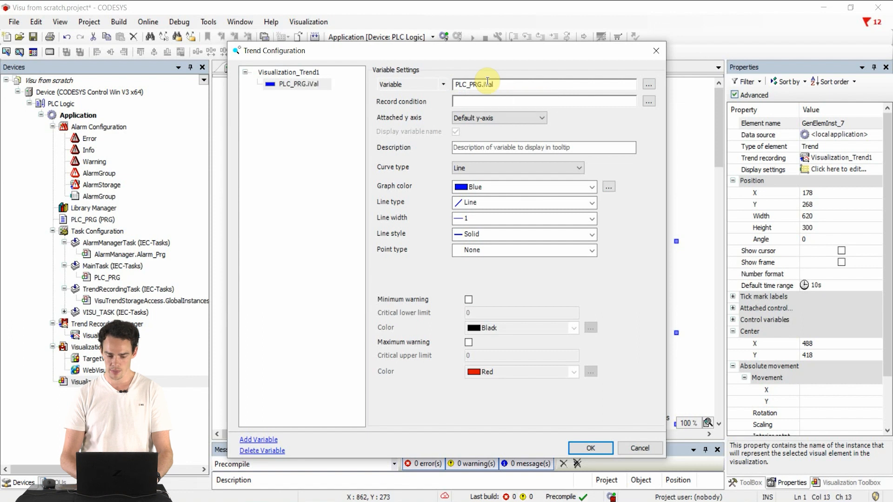
{"action": "left_click", "coordinate": [288, 71]}
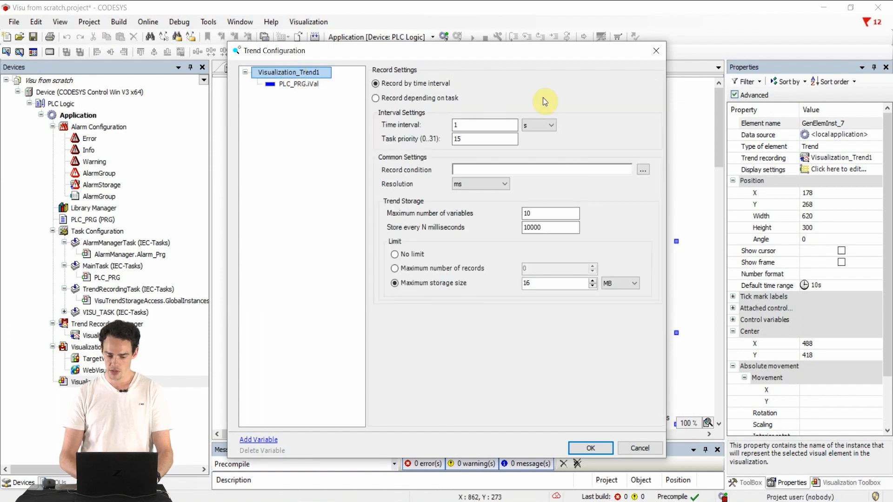
{"action": "left_click", "coordinate": [590, 448]}
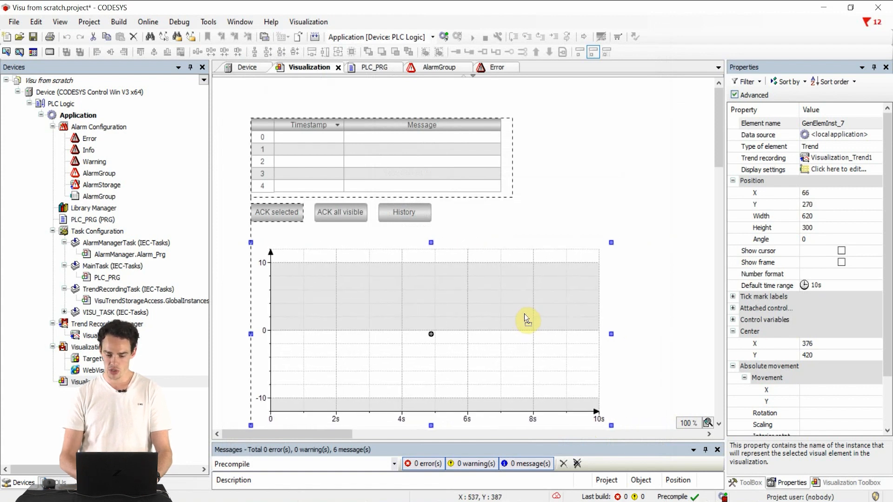
- Attach date/time, legend, zoom and panning controls to the trend chart
{"action": "right_click", "coordinate": [525, 318]}
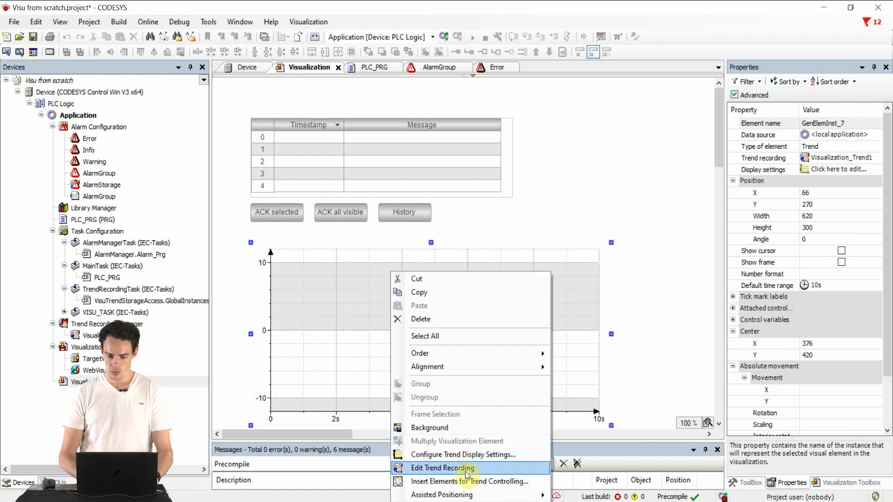
{"action": "left_click", "coordinate": [469, 481]}
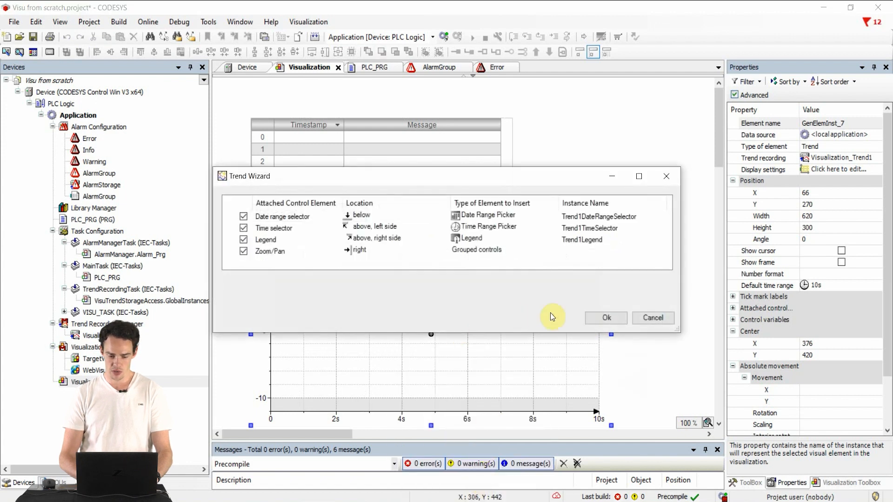
{"action": "left_click", "coordinate": [606, 318]}
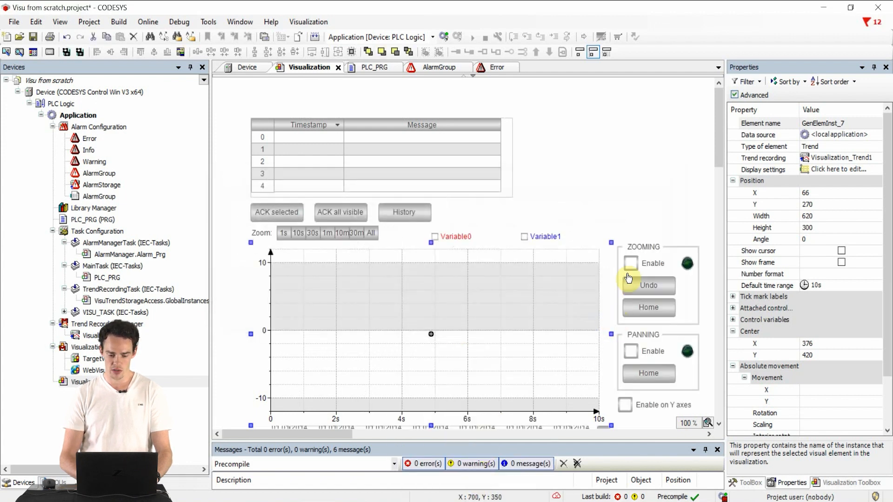
{"action": "mouse_move", "coordinate": [650, 214]}
{"action": "type", "text": "External"}
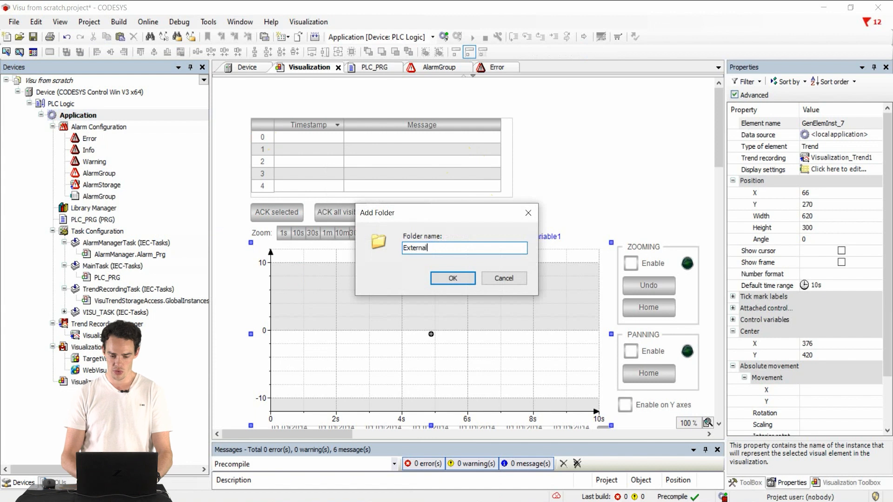
- Create the External Files folder and add external file references for video.mp4 and video.htm
{"action": "left_click", "coordinate": [452, 278]}
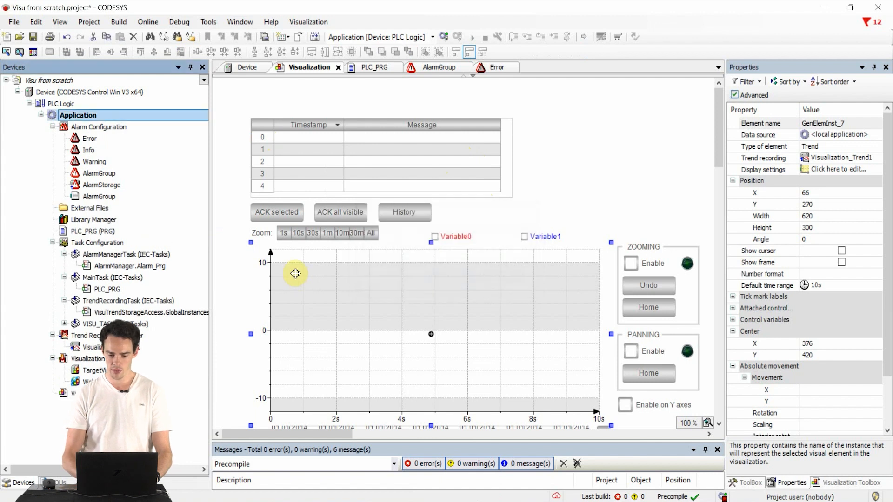
{"action": "right_click", "coordinate": [88, 207]}
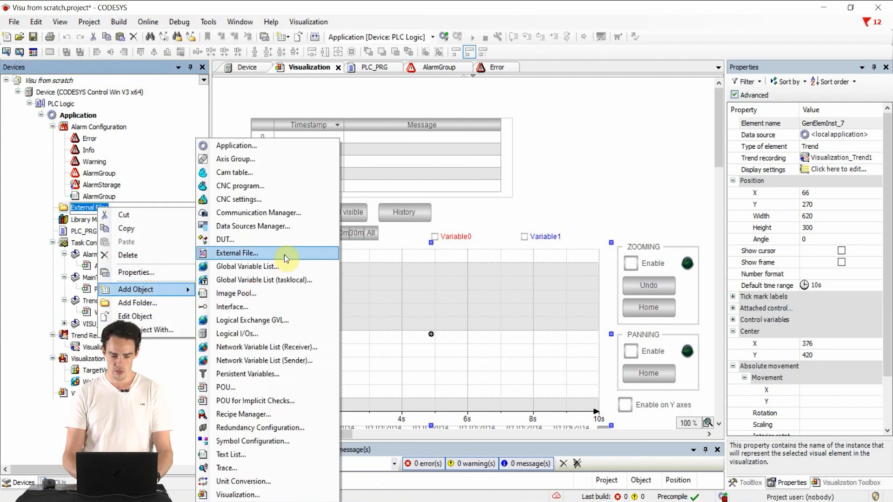
{"action": "left_click", "coordinate": [238, 253]}
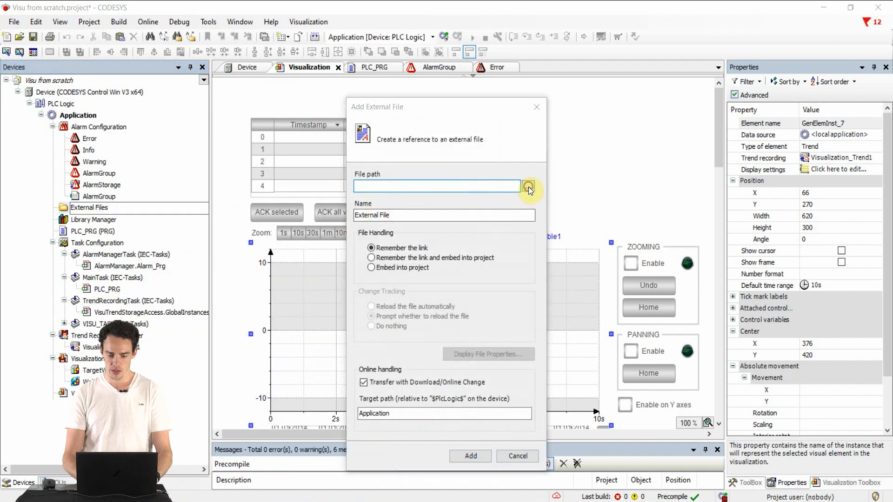
{"action": "left_click", "coordinate": [527, 186]}
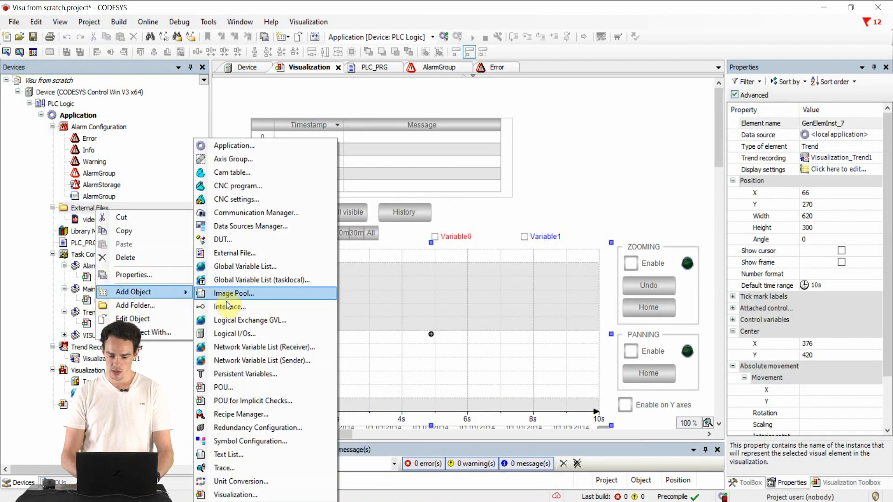
{"action": "left_click", "coordinate": [235, 253]}
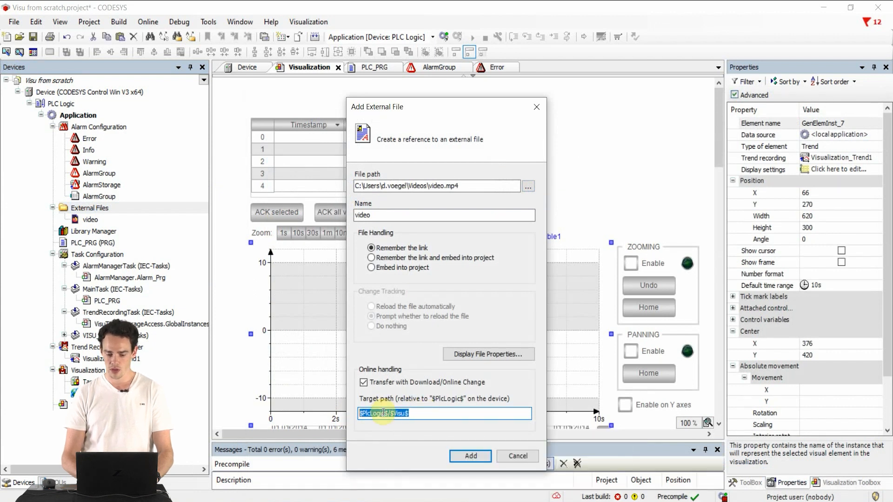
- Review and confirm the properties of the video external file
{"action": "right_click", "coordinate": [90, 220]}
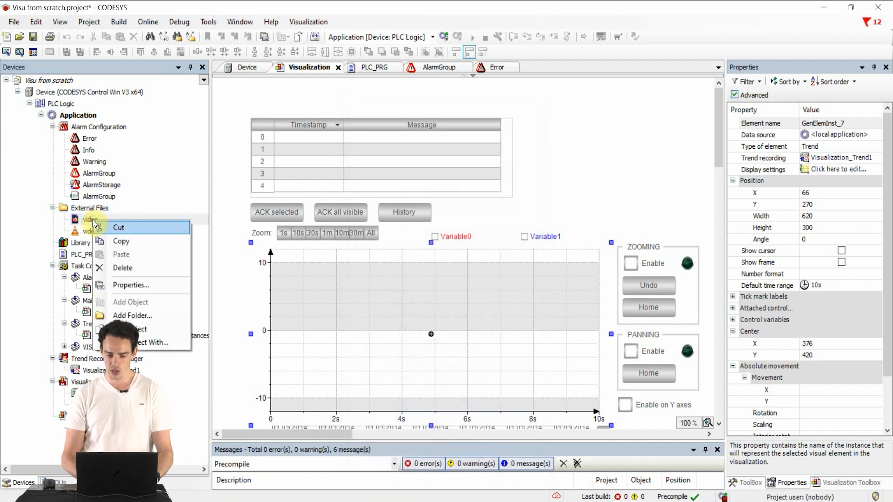
{"action": "left_click", "coordinate": [130, 284]}
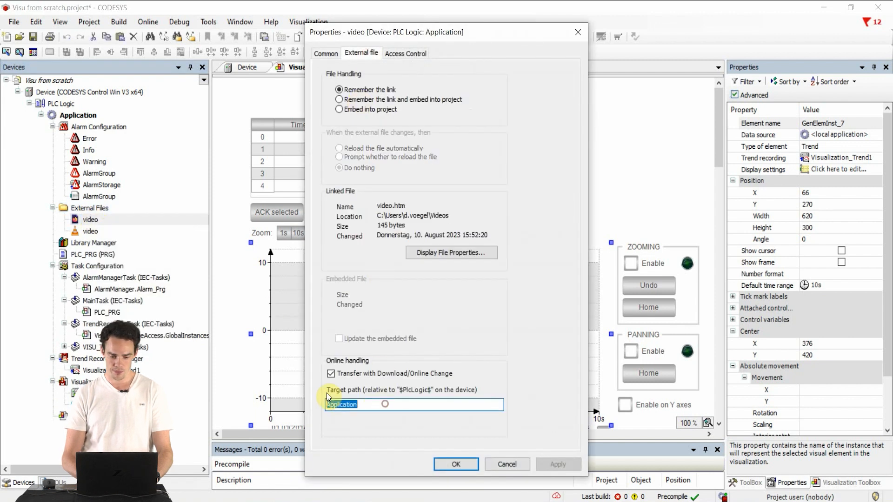
{"action": "left_click", "coordinate": [455, 464]}
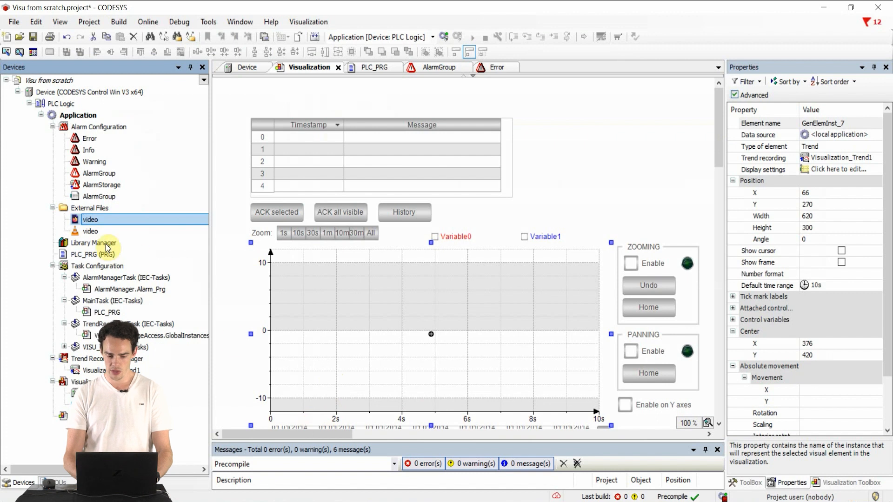
- Declare sURL : STRING := 'video.htm'; in the PLC_PRG VAR block
{"action": "left_click", "coordinate": [374, 67]}
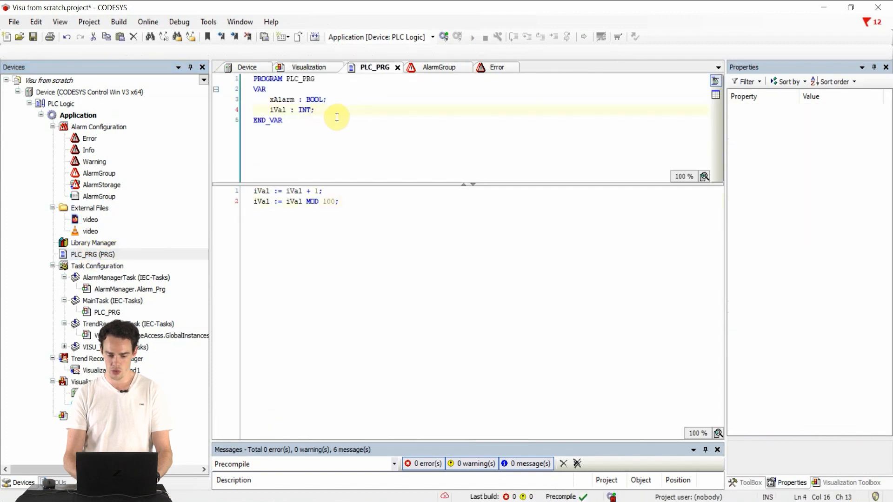
{"action": "type", "text": "sURL : STRING := 'video.htm';"}
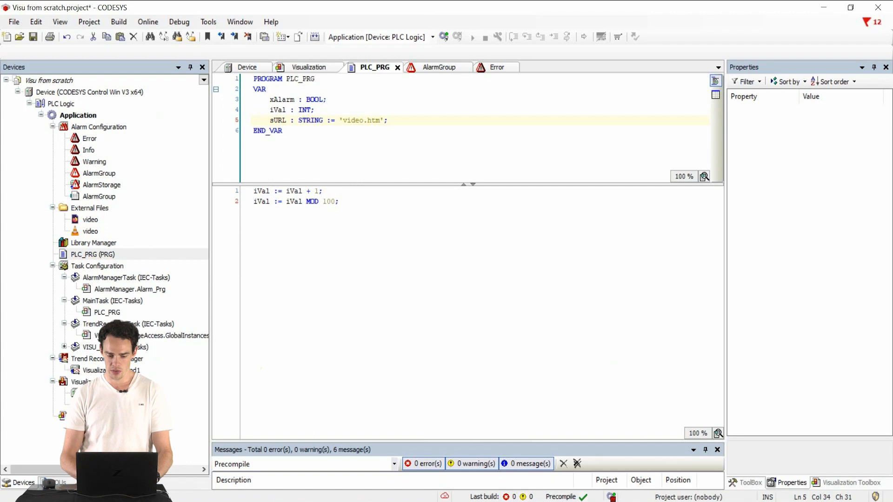
- Insert a Web Browser element with URL bound to PLC_PRG.sURL and Show set to TRUE
{"action": "left_click", "coordinate": [309, 67]}
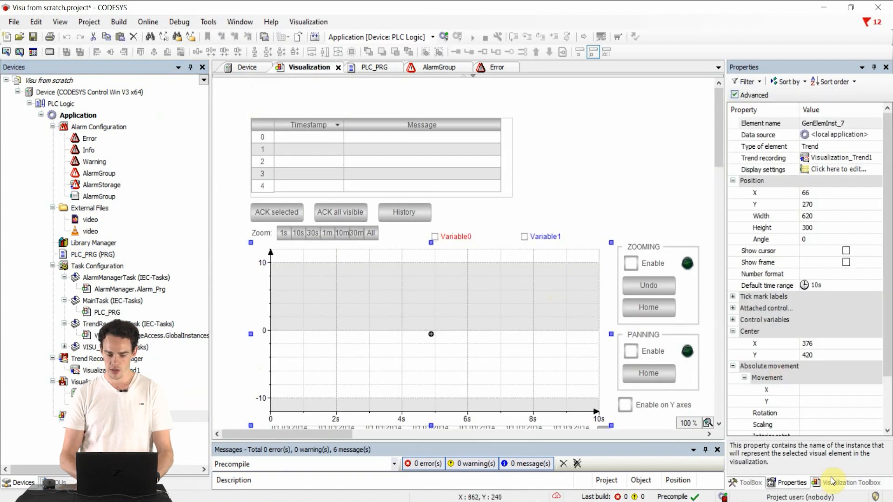
{"action": "left_click", "coordinate": [852, 483]}
{"action": "type", "text": "PLC_PRG.sURL"}
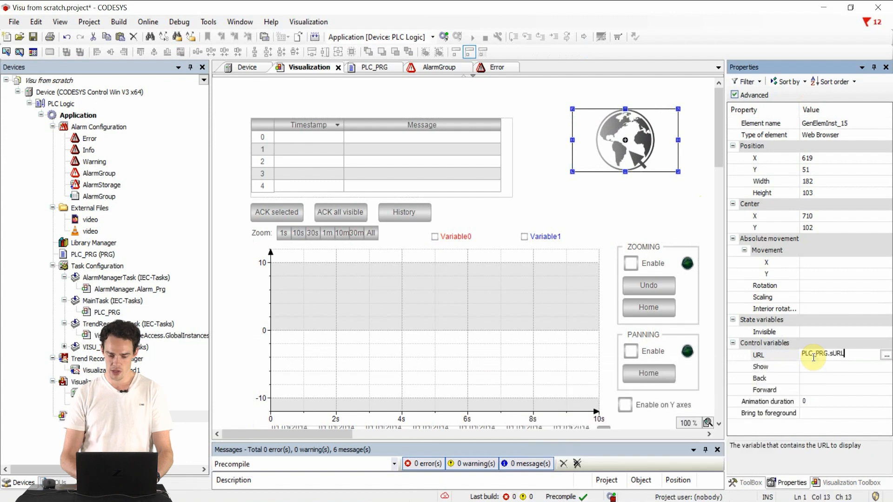
{"action": "left_click", "coordinate": [837, 366]}
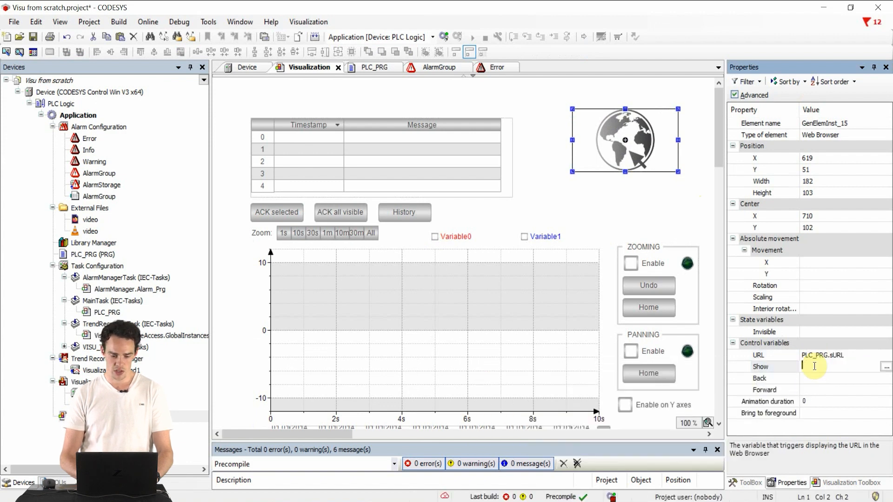
{"action": "type", "text": "TRUE"}
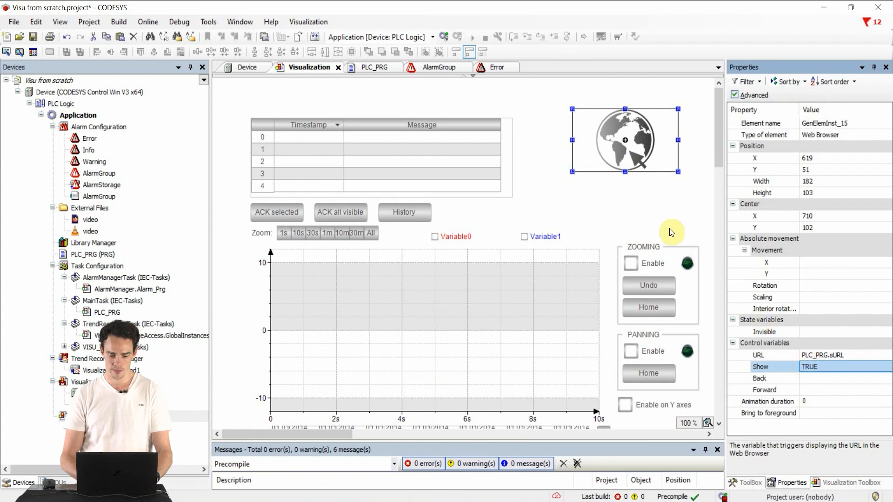
- Add an ImagePool object to the application
{"action": "right_click", "coordinate": [67, 116]}
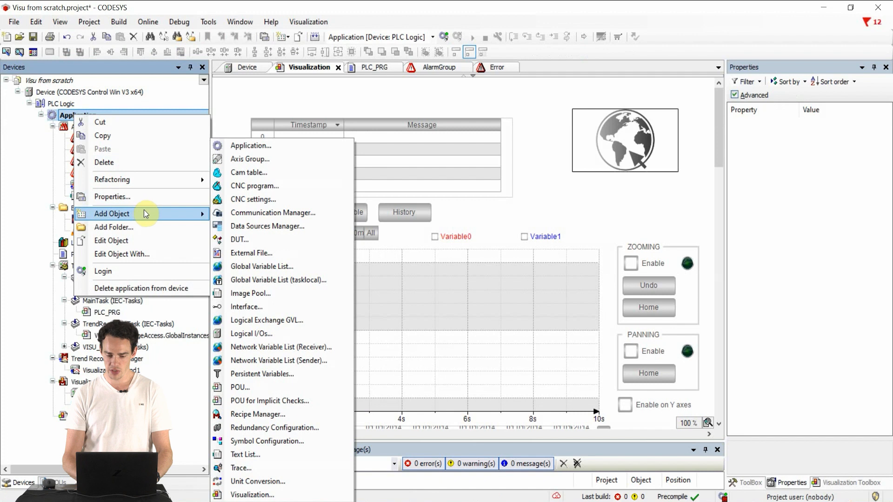
{"action": "left_click", "coordinate": [250, 293]}
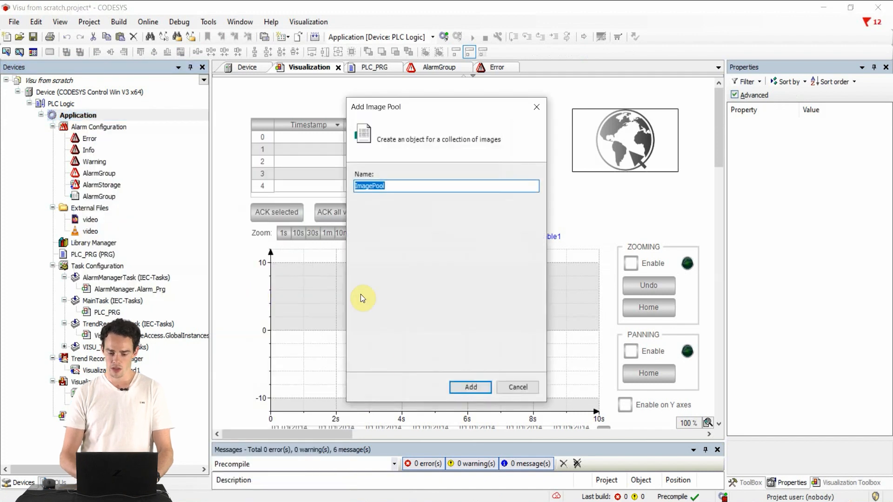
{"action": "left_click", "coordinate": [470, 386]}
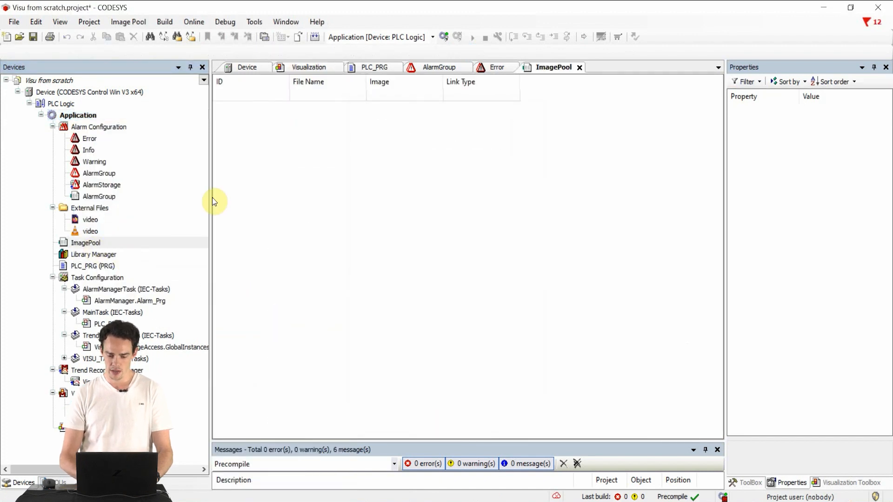
- Add a CODESYS image entry to the pool, linked to the CODESYS.svg file
{"action": "double_click", "coordinate": [360, 95]}
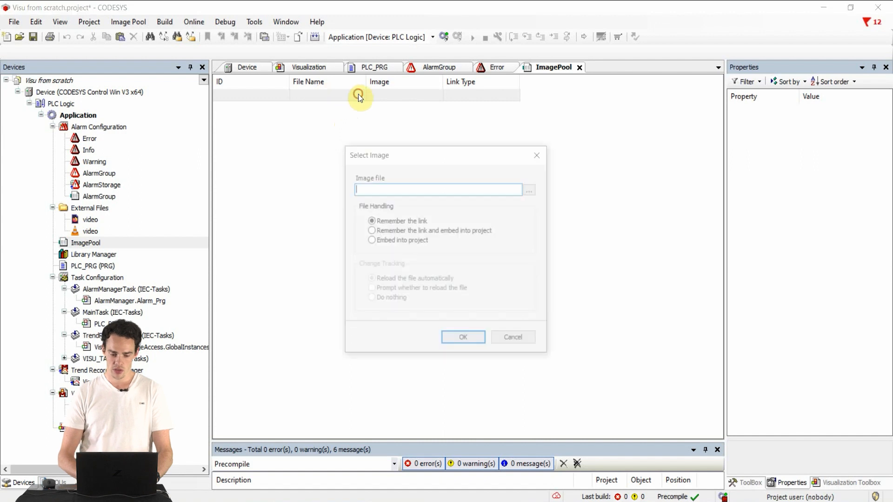
{"action": "left_click", "coordinate": [527, 190]}
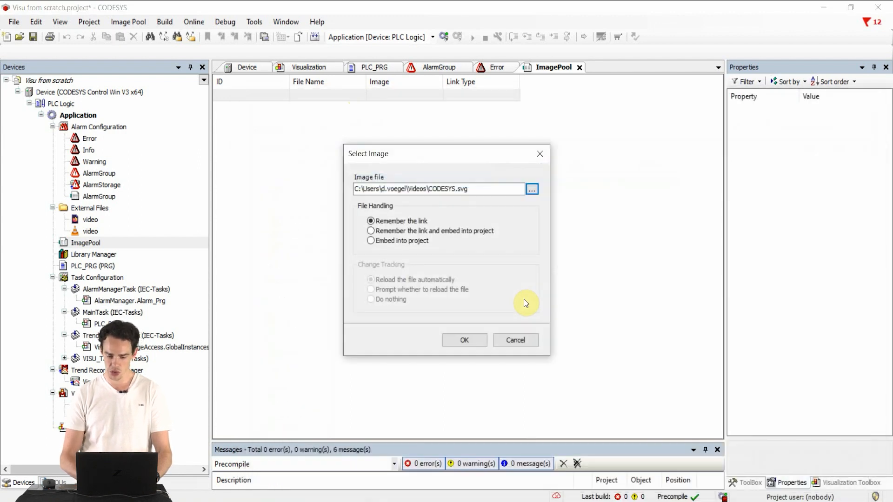
{"action": "left_click", "coordinate": [463, 340]}
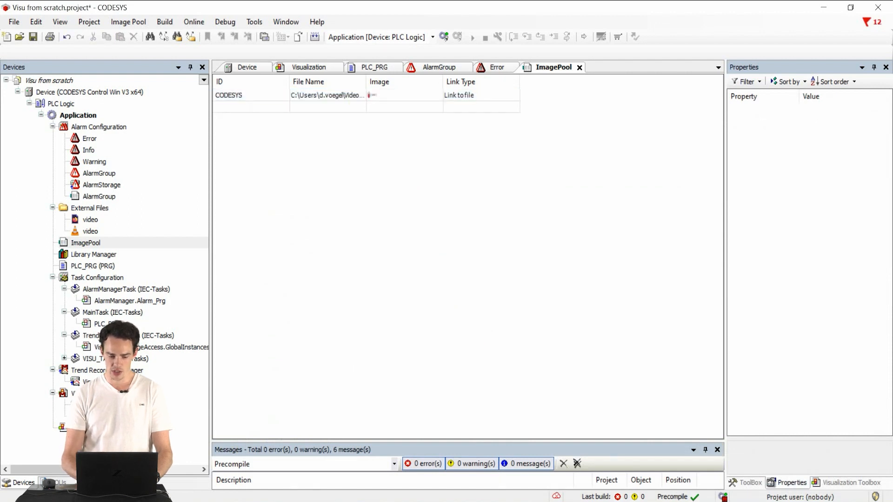
- Place an Image element whose Static ID is ImagePool.CODESYS
{"action": "left_click", "coordinate": [309, 67]}
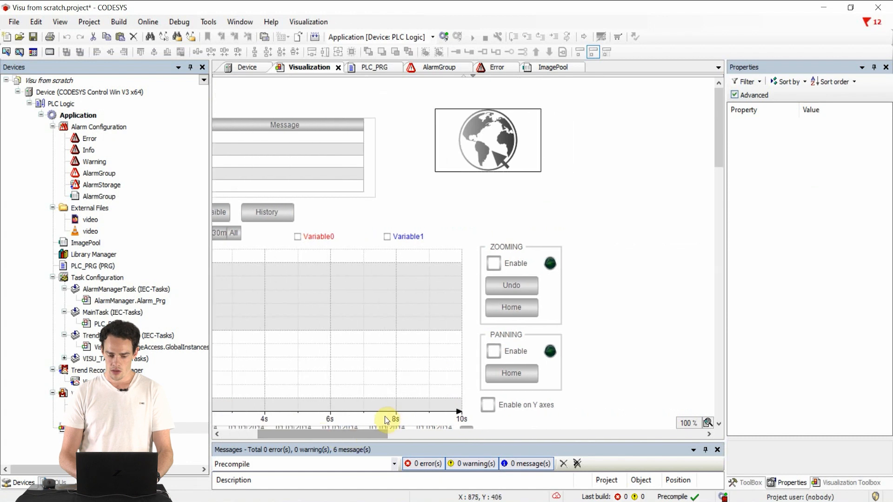
{"action": "left_click", "coordinate": [851, 483]}
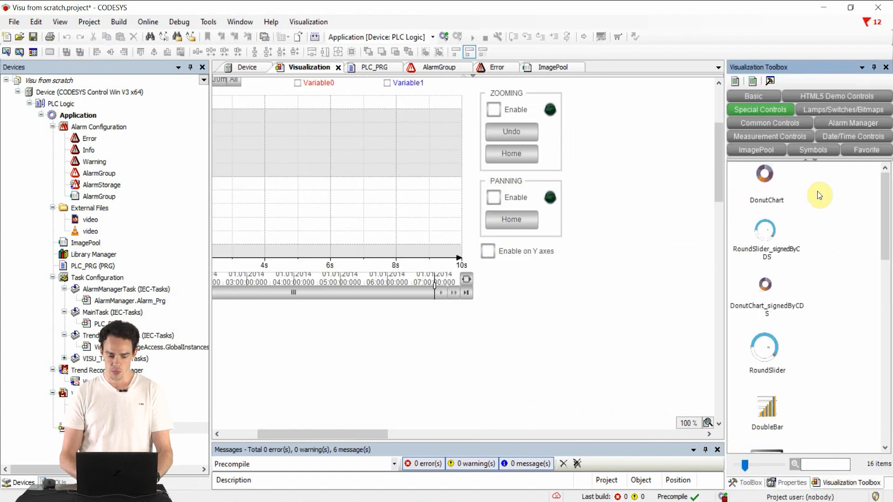
{"action": "left_click", "coordinate": [752, 96]}
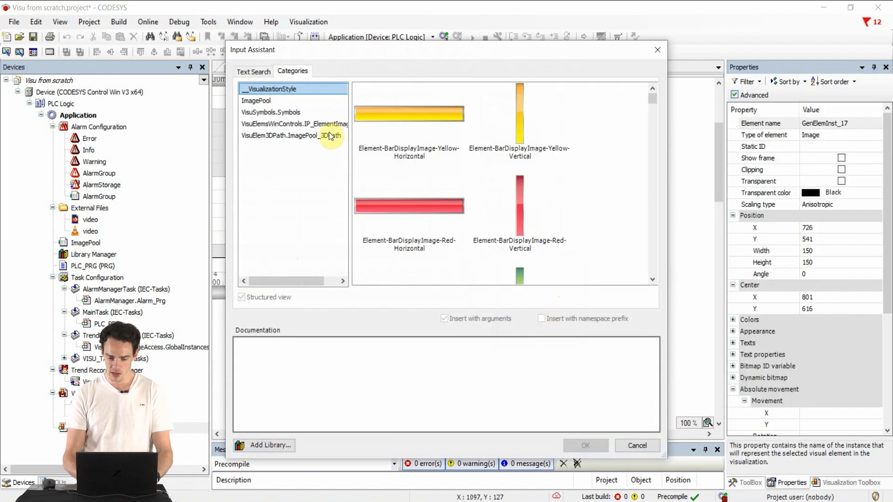
{"action": "left_click", "coordinate": [585, 446]}
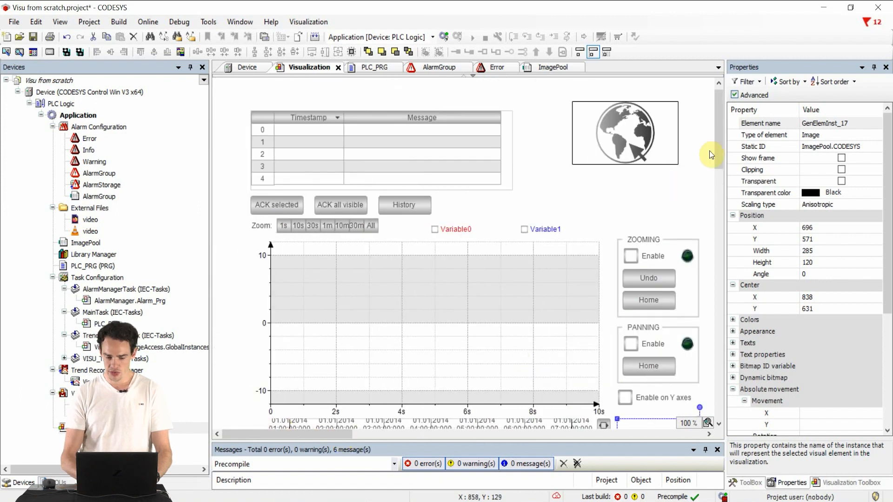
- Place a Dip Switch from Lamps/Switches/Bitmaps and bind its Variable to a PLC_PRG variable
{"action": "left_click", "coordinate": [852, 483]}
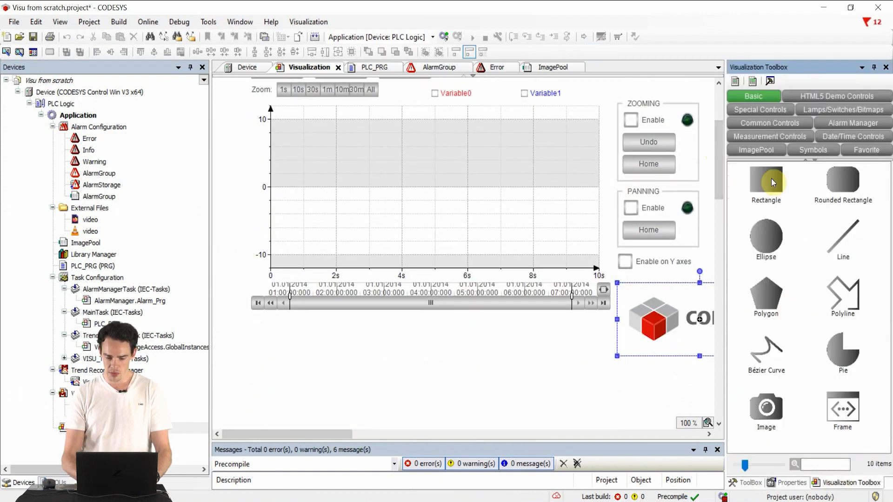
{"action": "left_click", "coordinate": [842, 110]}
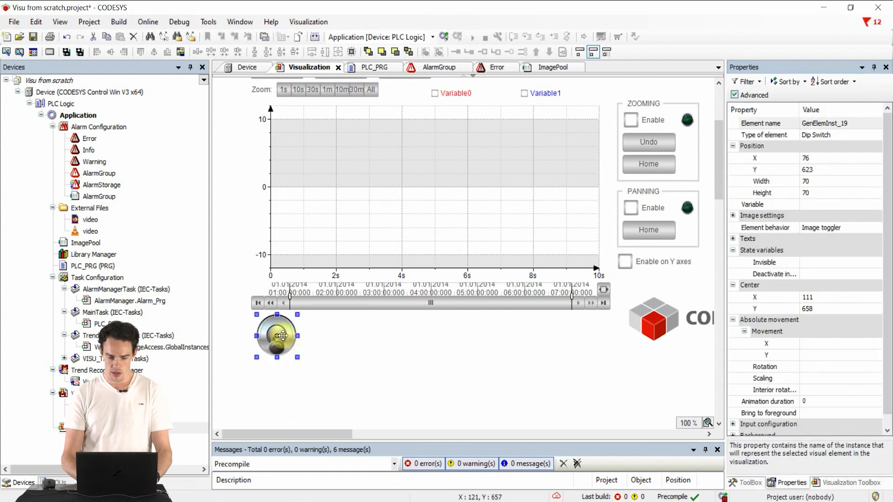
{"action": "left_click", "coordinate": [838, 204]}
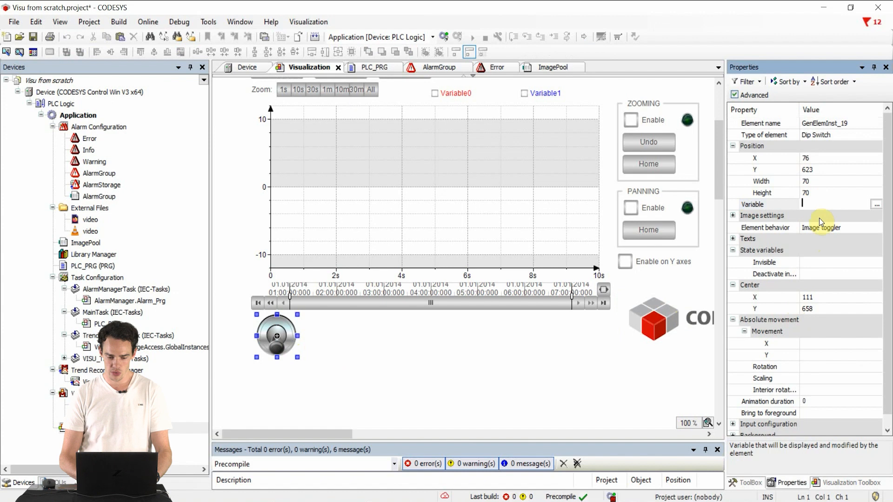
{"action": "type", "text": "PLC_PRG"}
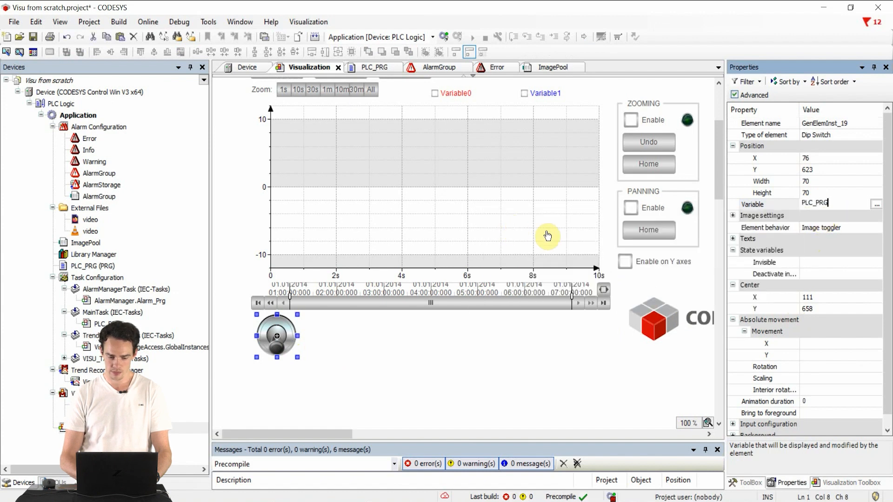
{"action": "left_click", "coordinate": [429, 341]}
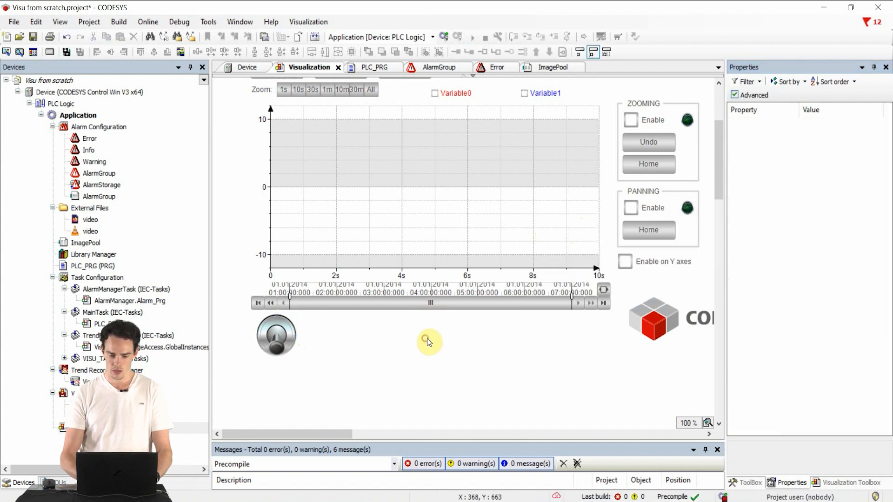
- Add a TextList object to the application
{"action": "right_click", "coordinate": [79, 115]}
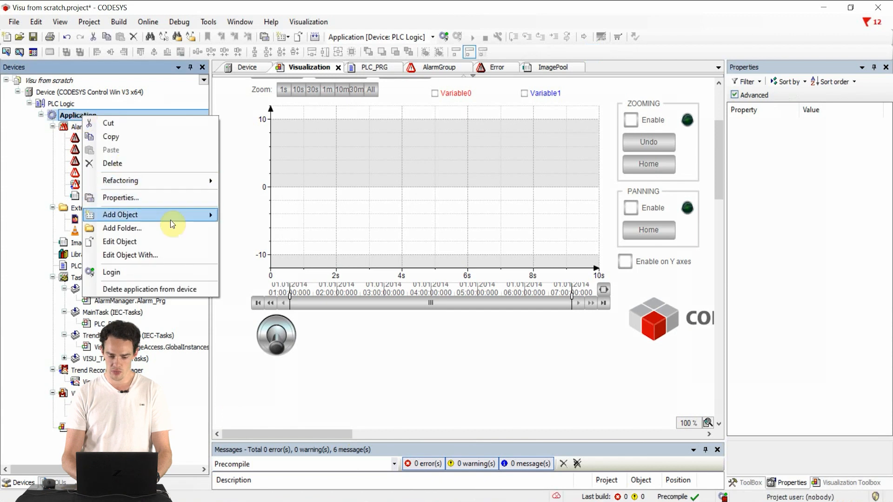
{"action": "left_click", "coordinate": [120, 215]}
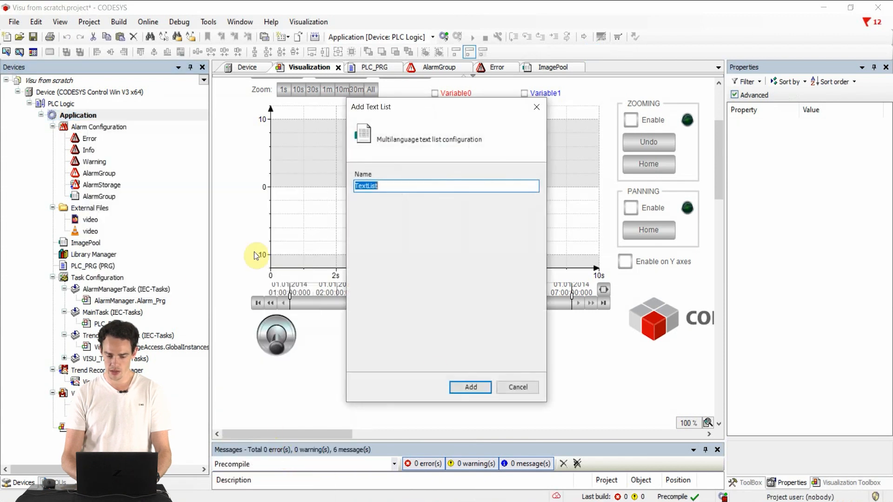
{"action": "left_click", "coordinate": [470, 387]}
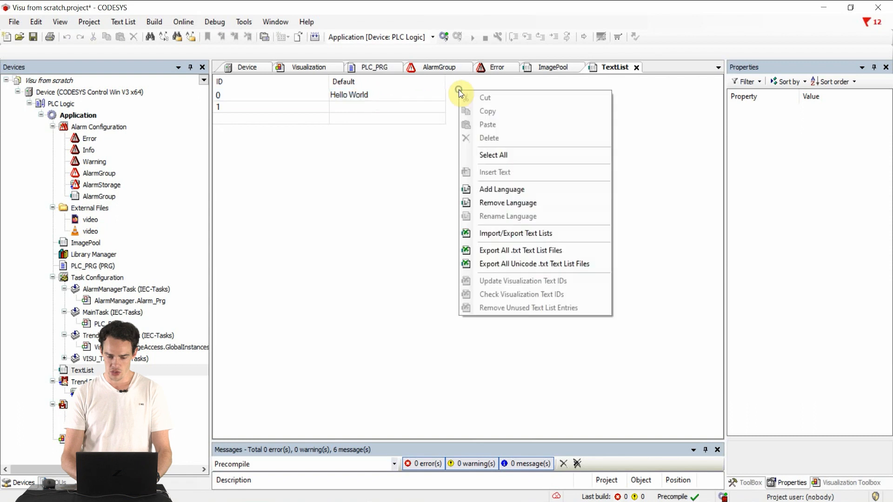
- Enter Hello World with German Hallo Welt and add de and en language columns
{"action": "left_click", "coordinate": [501, 189]}
{"action": "type", "text": "en"}
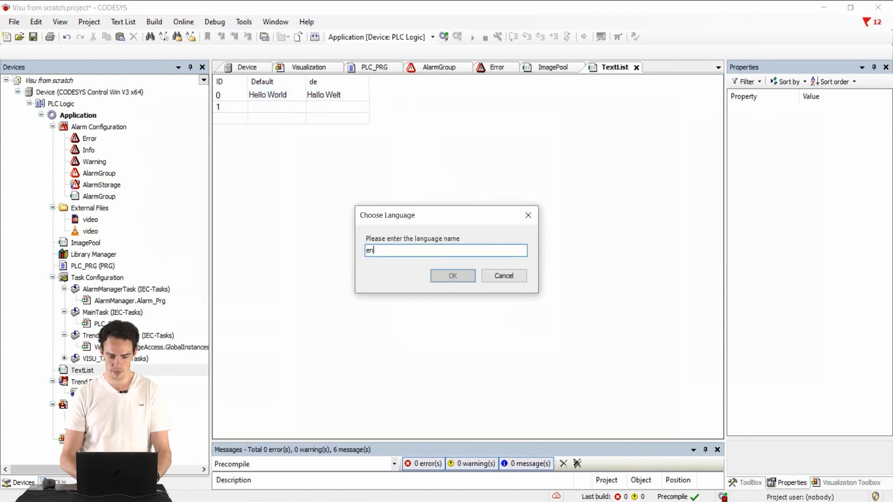
{"action": "left_click", "coordinate": [452, 275]}
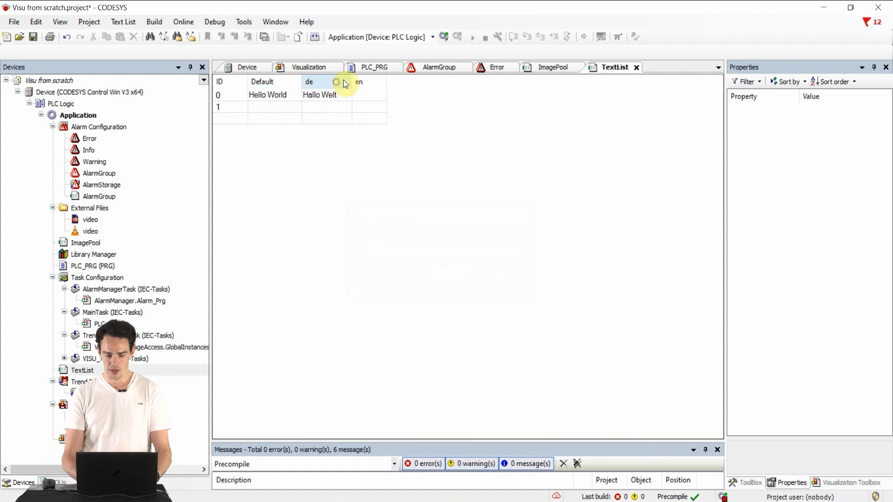
- Place a rectangle whose dynamic text uses TextList with text index 0
{"action": "left_click", "coordinate": [309, 67]}
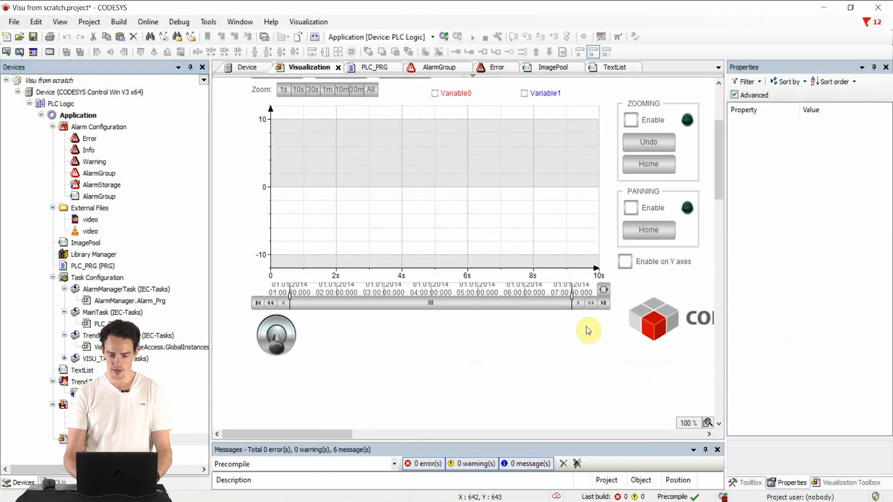
{"action": "left_click", "coordinate": [854, 483]}
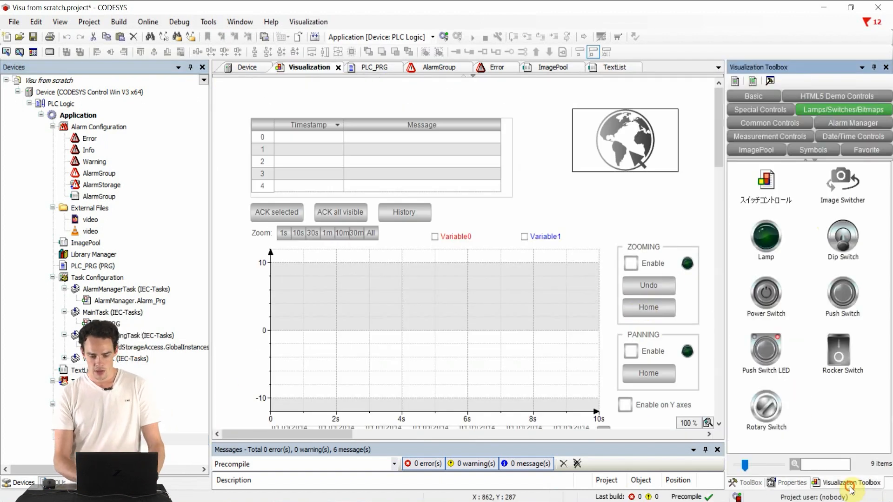
{"action": "left_click", "coordinate": [753, 95]}
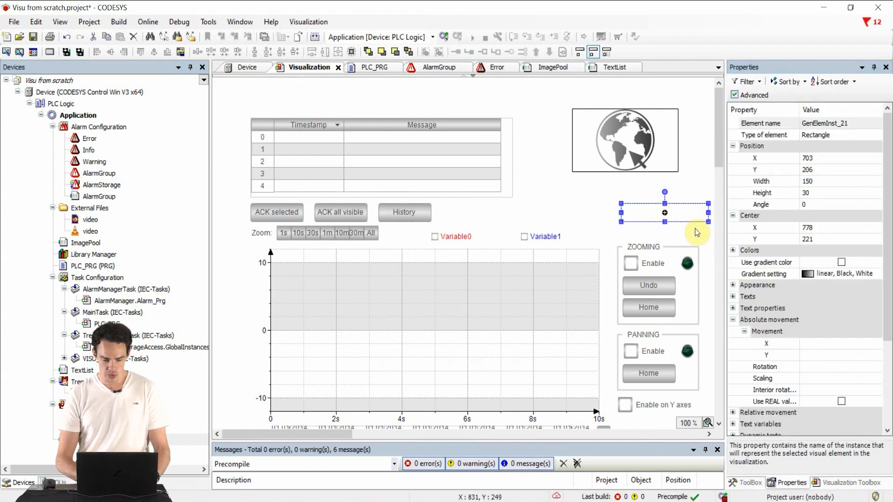
{"action": "mouse_move", "coordinate": [731, 321]}
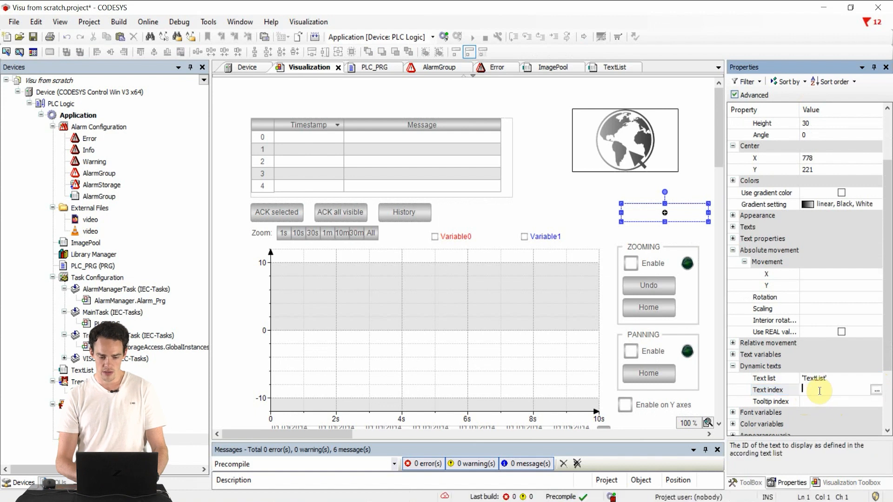
{"action": "type", "text": "0"}
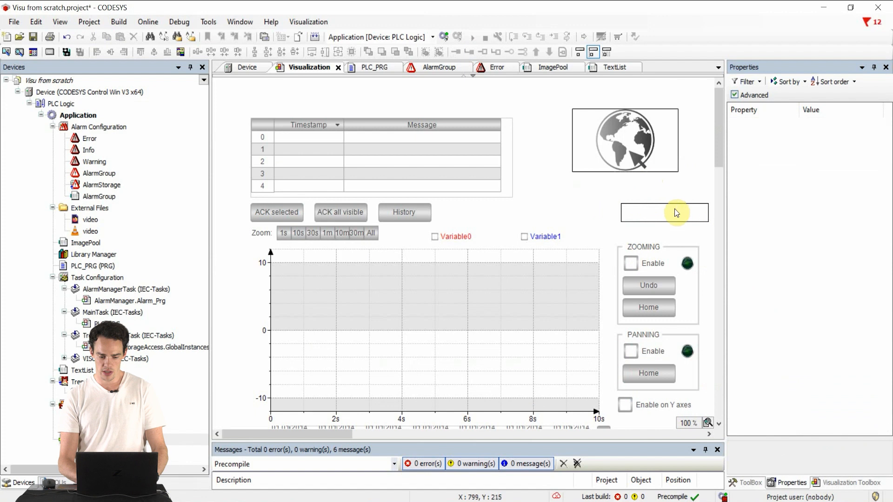
- Add en and de rectangles with OnMouseClick Change Language actions for the matching language
{"action": "left_click", "coordinate": [853, 483]}
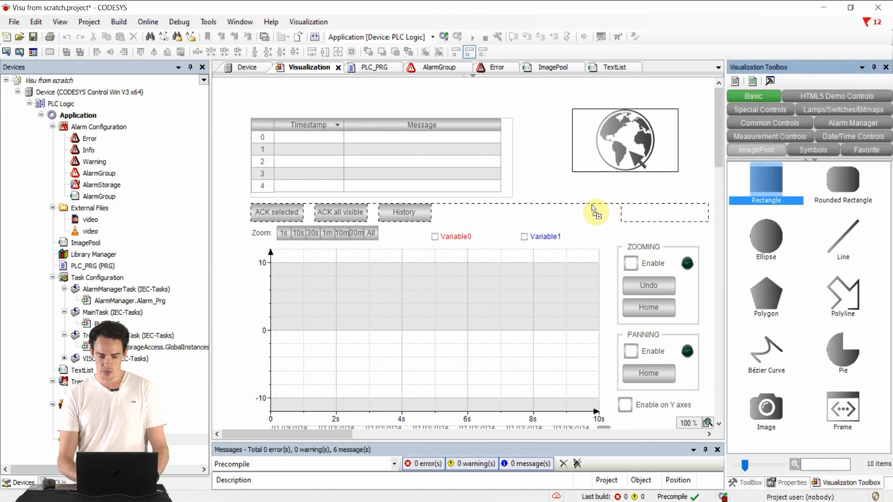
{"action": "left_click", "coordinate": [595, 214]}
{"action": "type", "text": "de"}
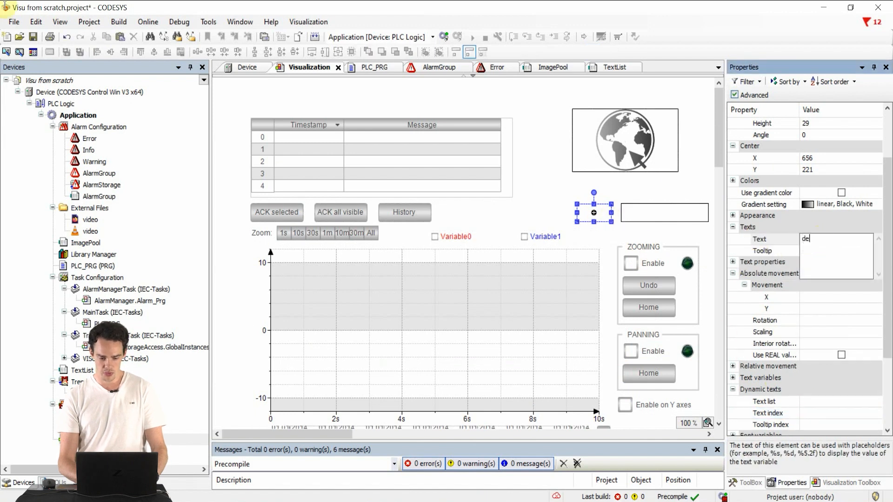
{"action": "scroll", "scroll_direction": "down", "scroll_amount": 3}
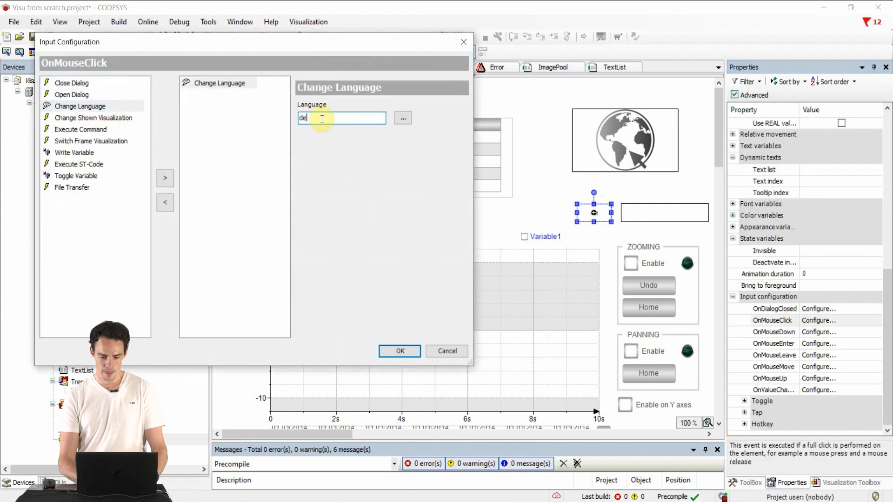
{"action": "left_click", "coordinate": [399, 351]}
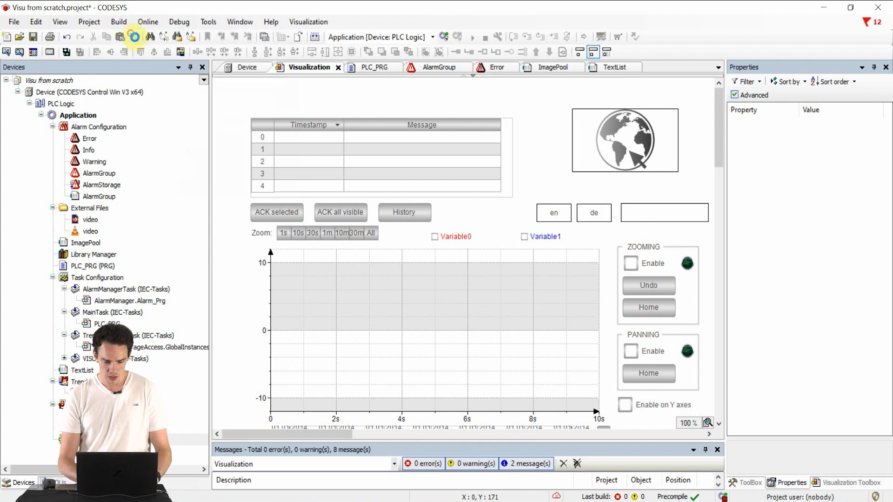
- Log in to the PLC and answer Yes to download the updated application
{"action": "left_click", "coordinate": [134, 36]}
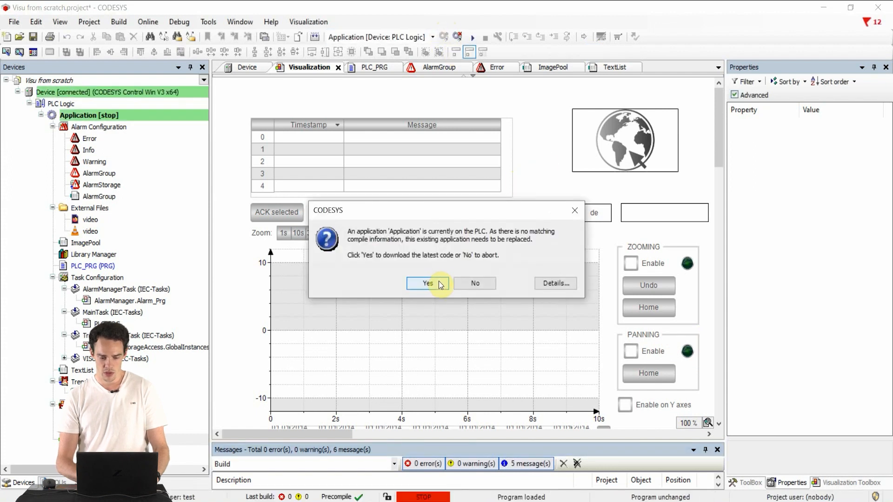
{"action": "left_click", "coordinate": [427, 283]}
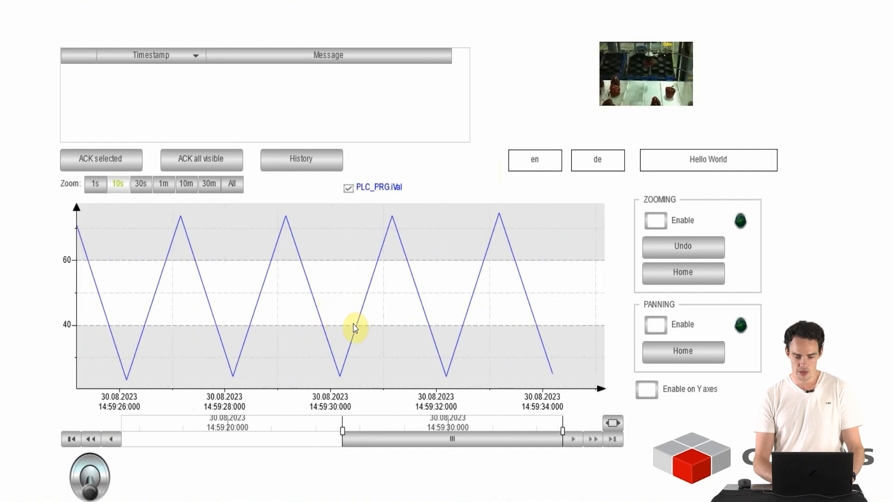
- Undo the chart zoom, show German texts (Hallo Welt), then restore English (Hello World)
{"action": "left_click", "coordinate": [654, 221]}
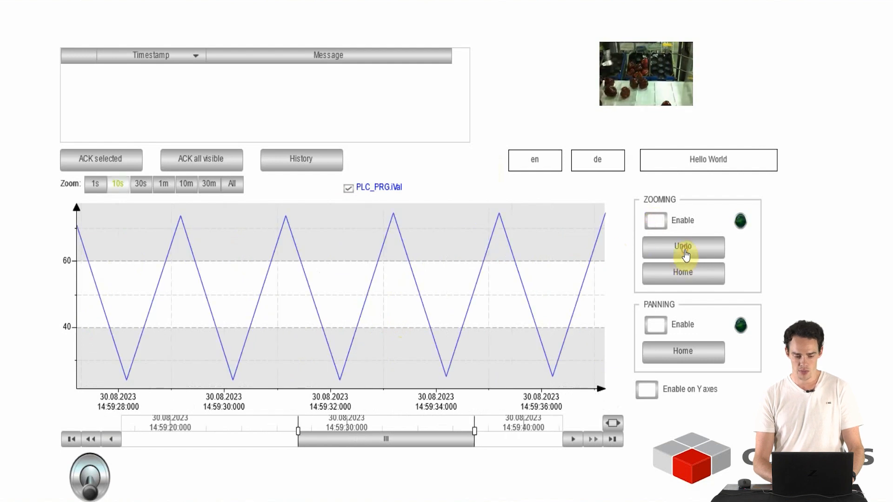
{"action": "left_click", "coordinate": [89, 476]}
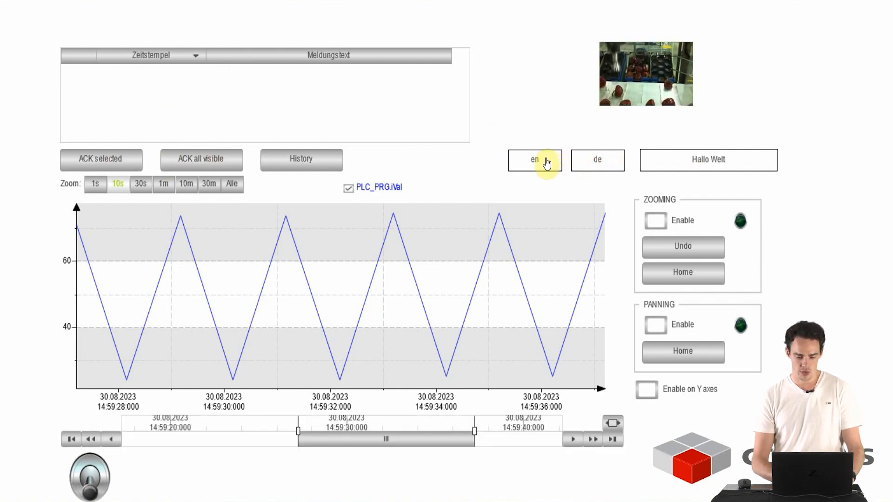
{"action": "left_click", "coordinate": [534, 160]}
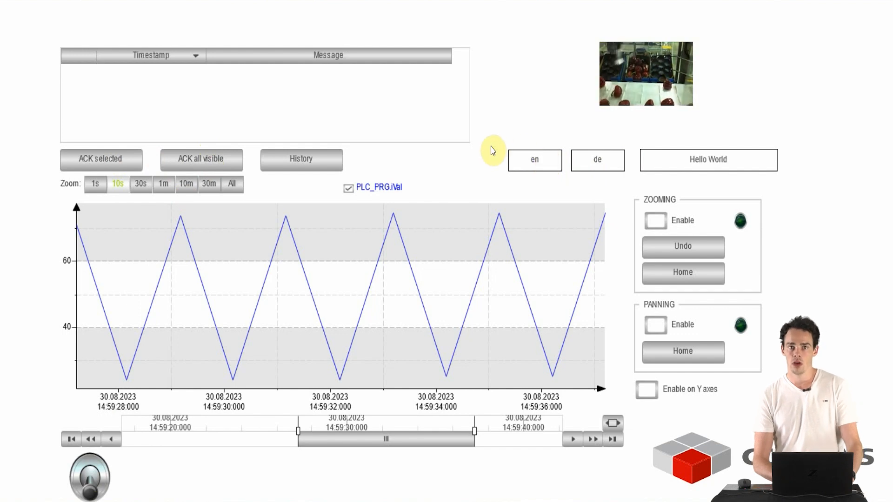